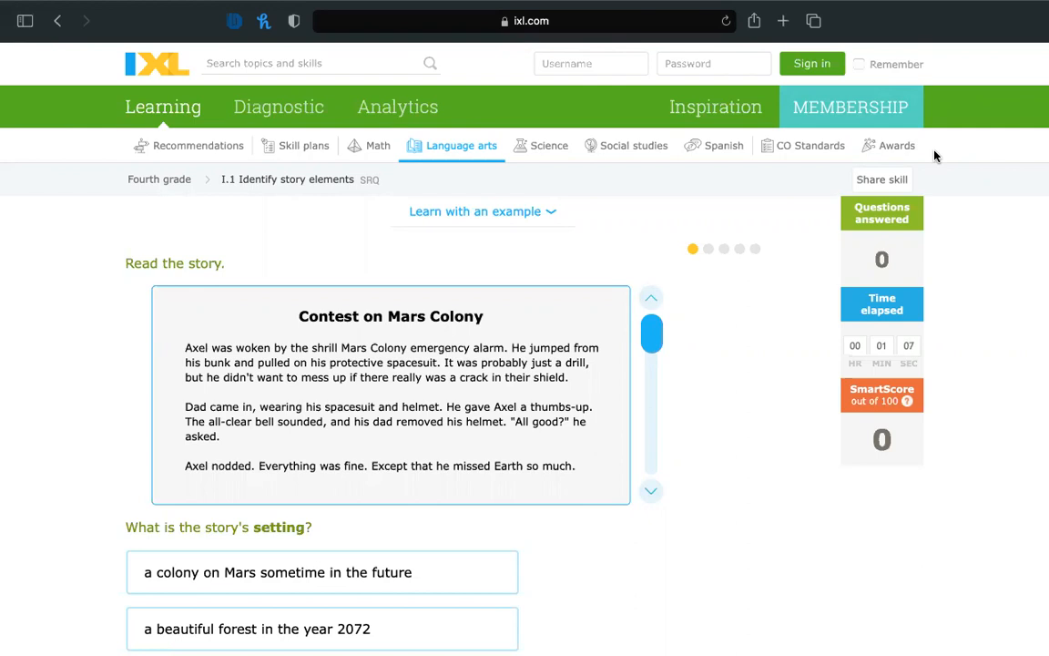
Step: Read the story and answer the setting as a Mars colony in the future
scroll("down", 3)
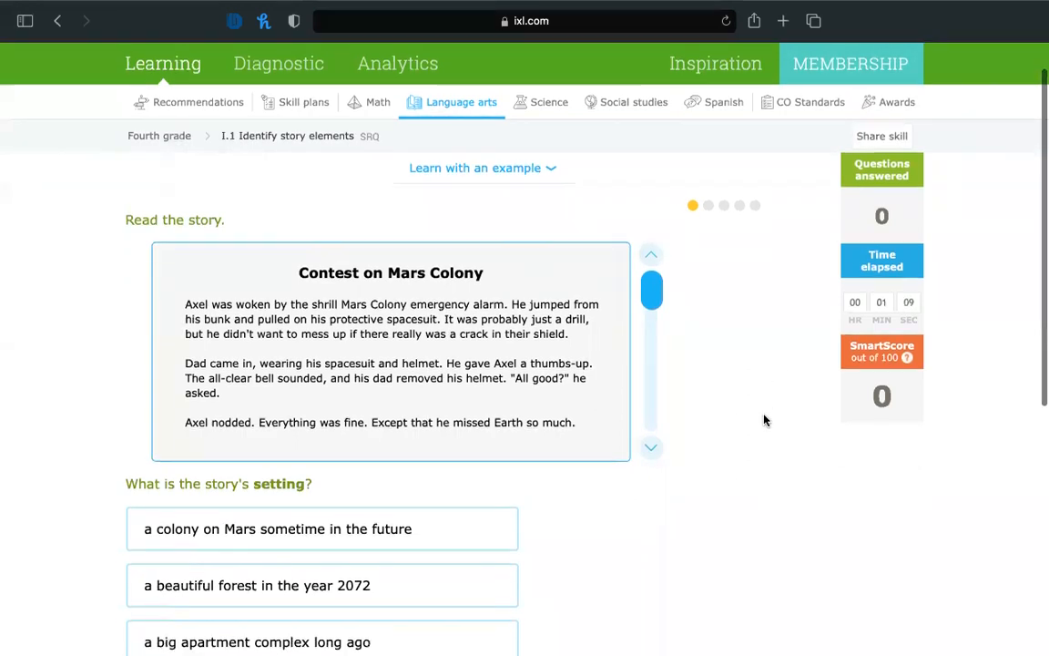
scroll("down", 3)
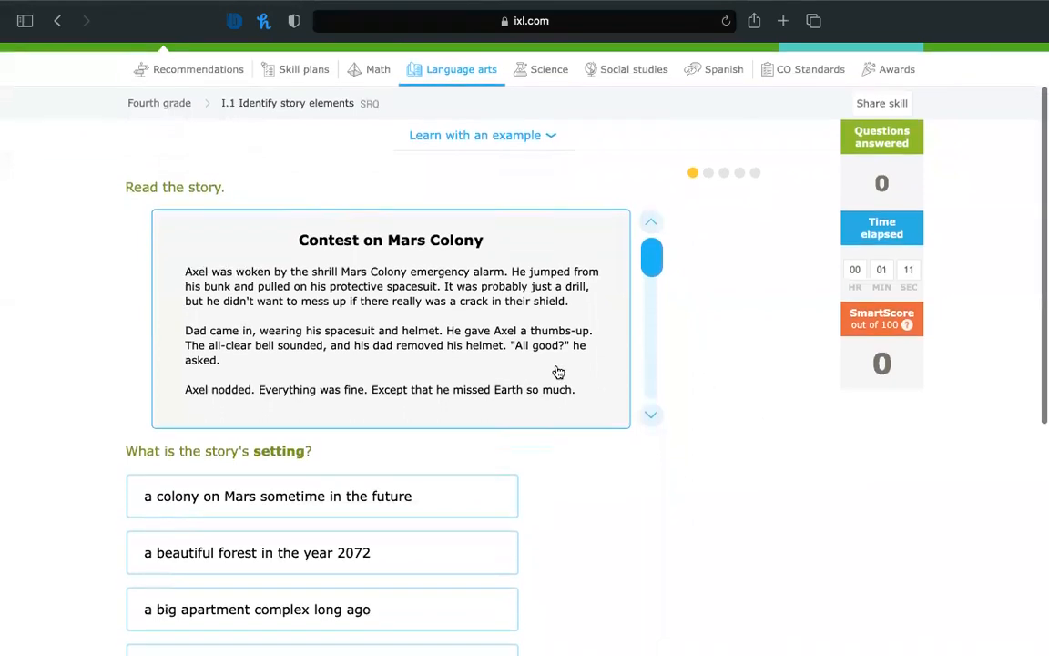
scroll("down", 3)
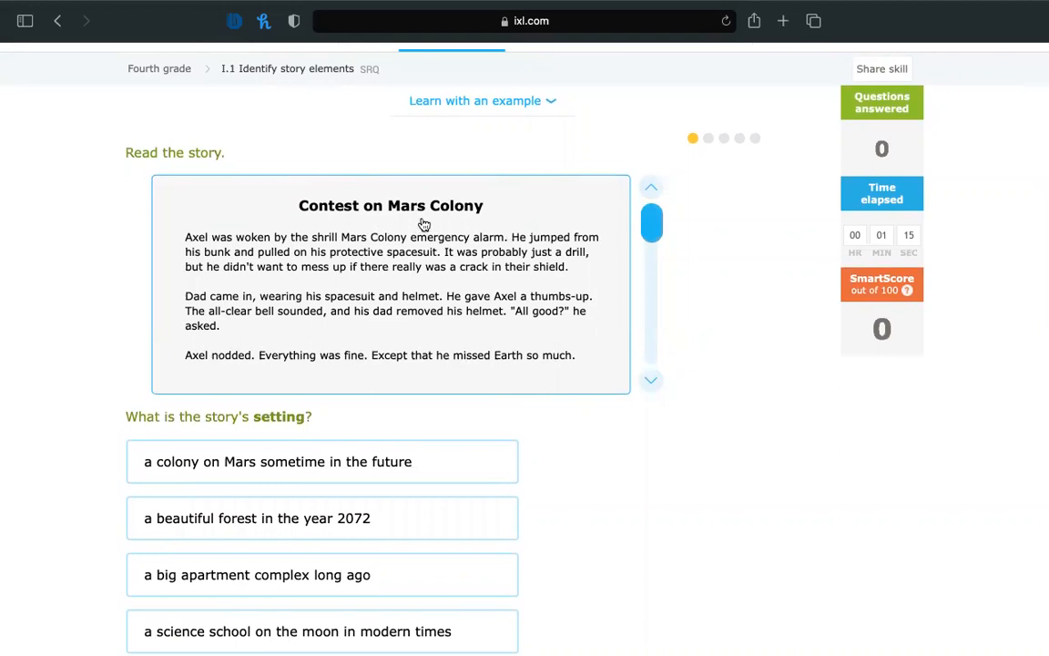
mouse_move(579, 251)
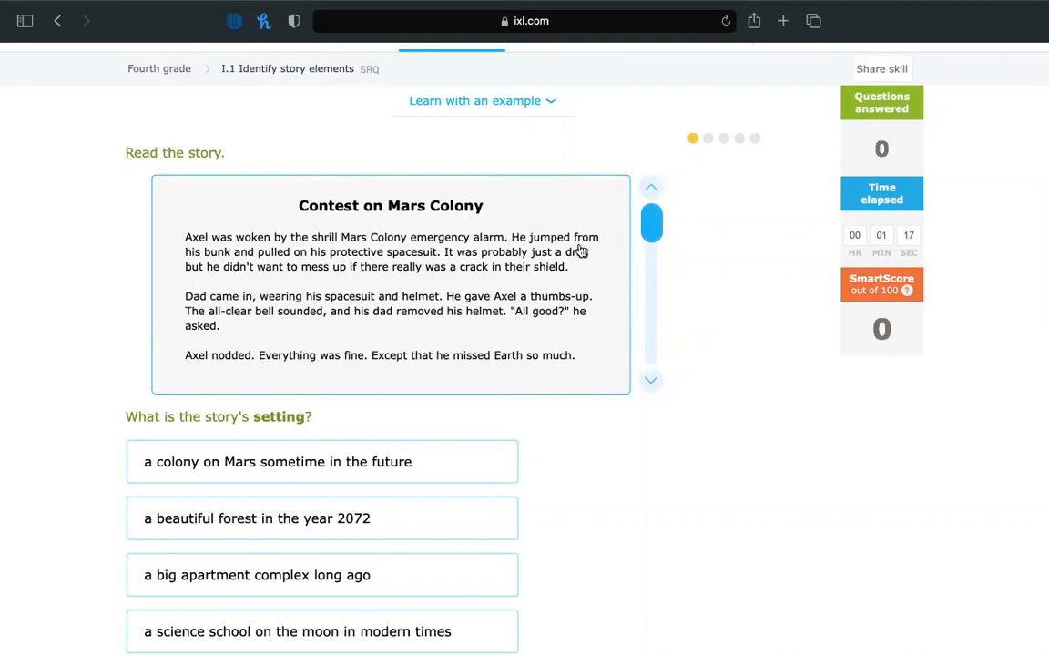
mouse_move(382, 255)
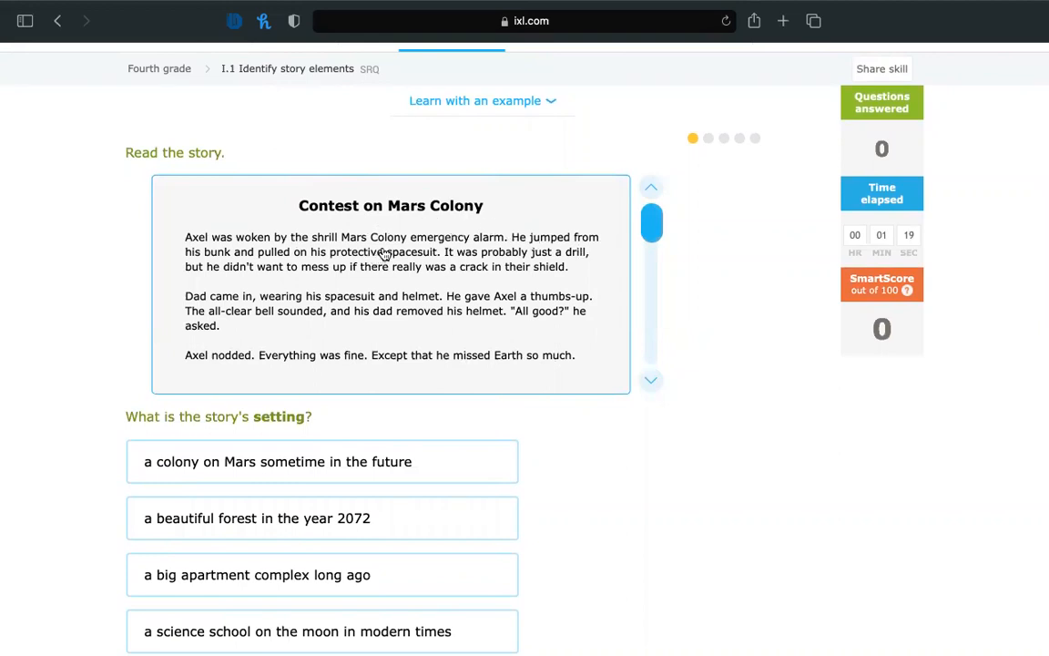
mouse_move(535, 248)
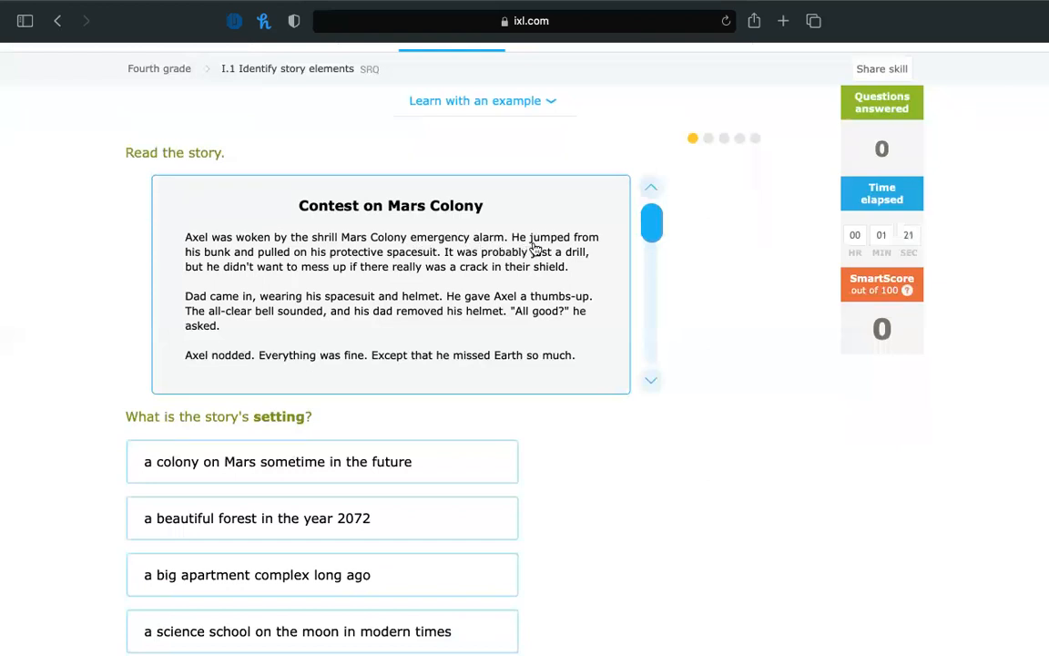
mouse_move(346, 262)
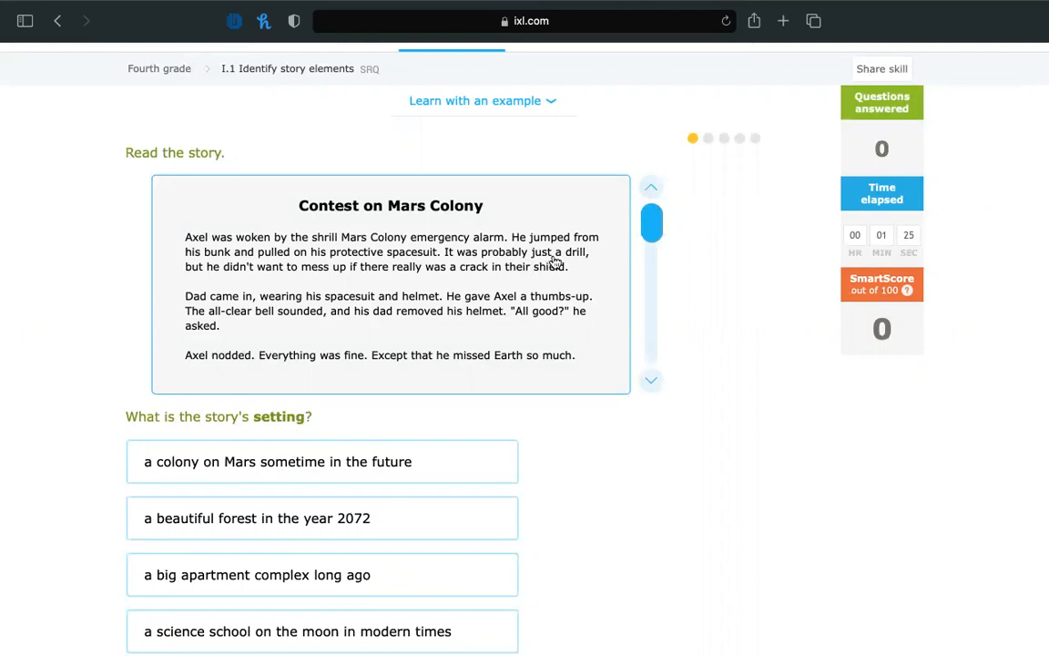
mouse_move(364, 284)
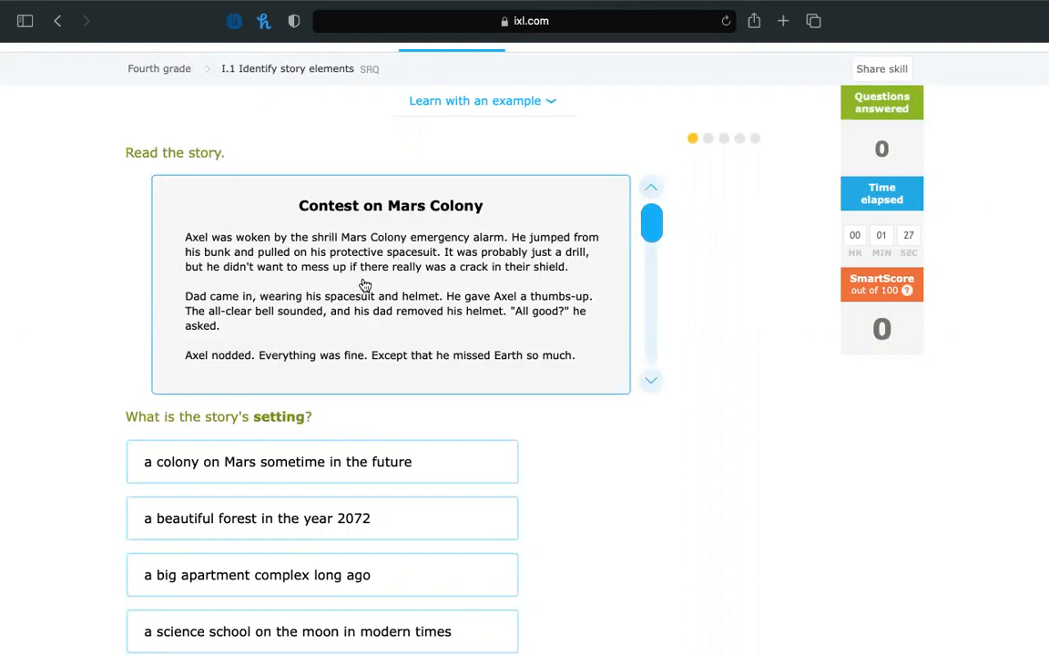
mouse_move(314, 334)
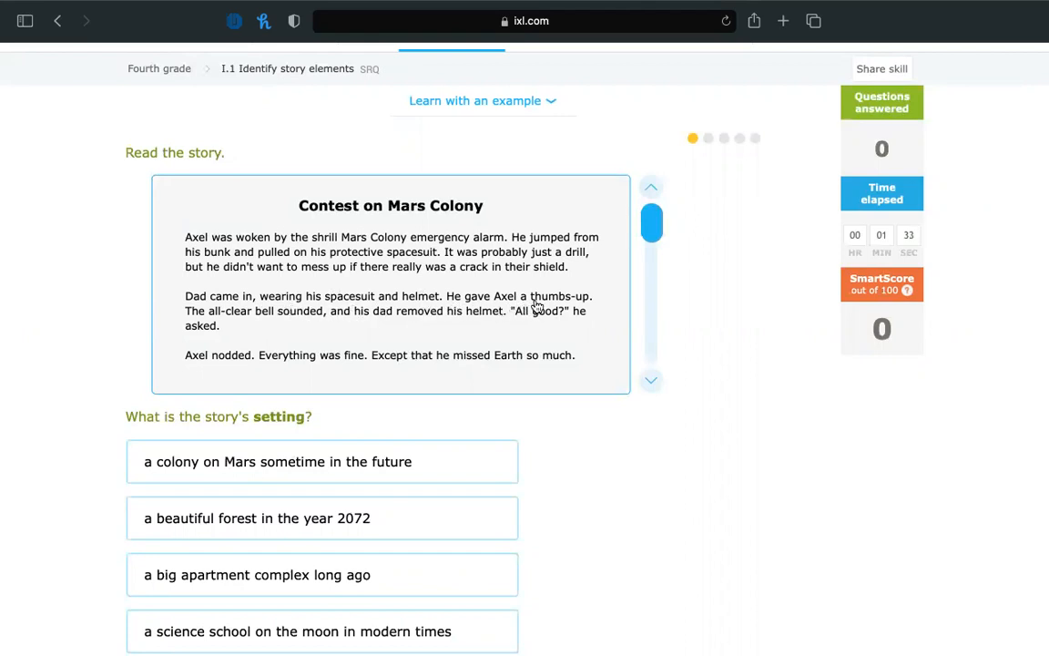
mouse_move(292, 327)
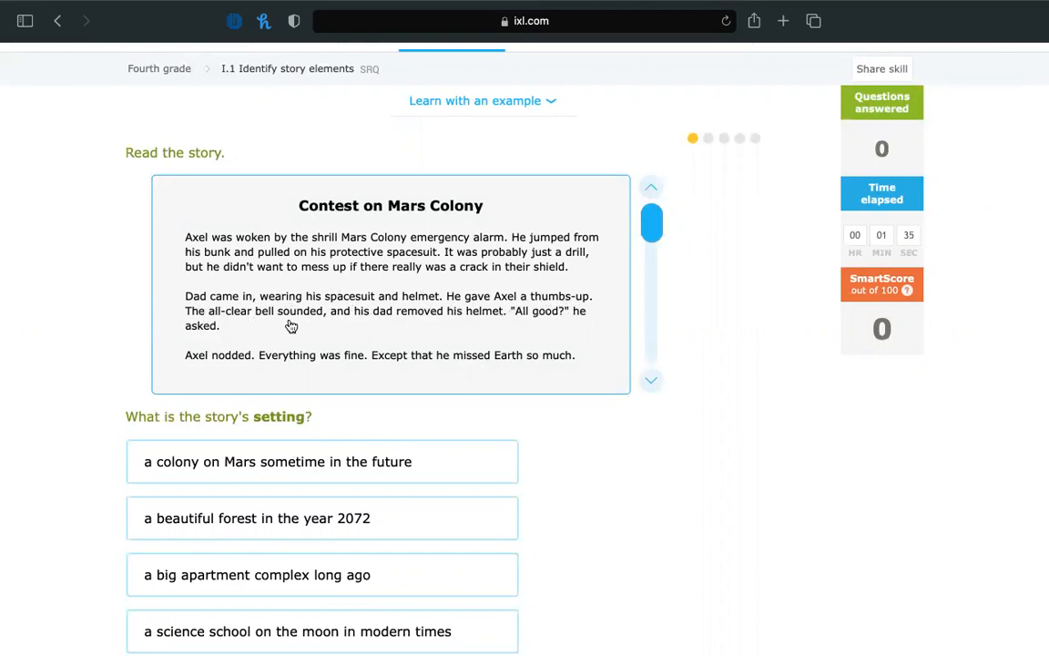
mouse_move(507, 323)
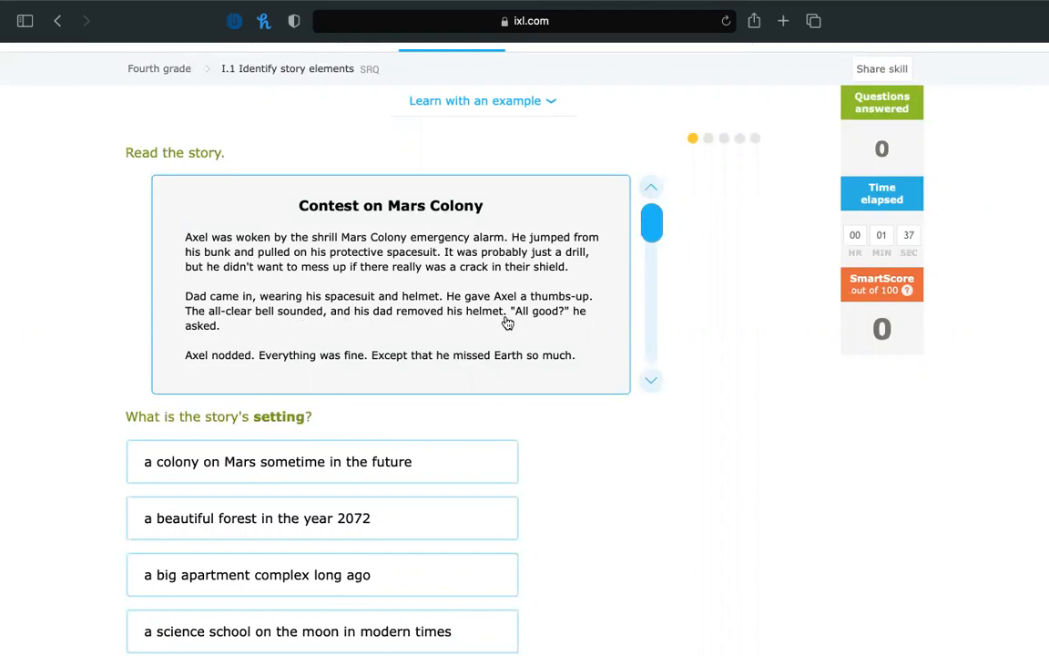
mouse_move(337, 369)
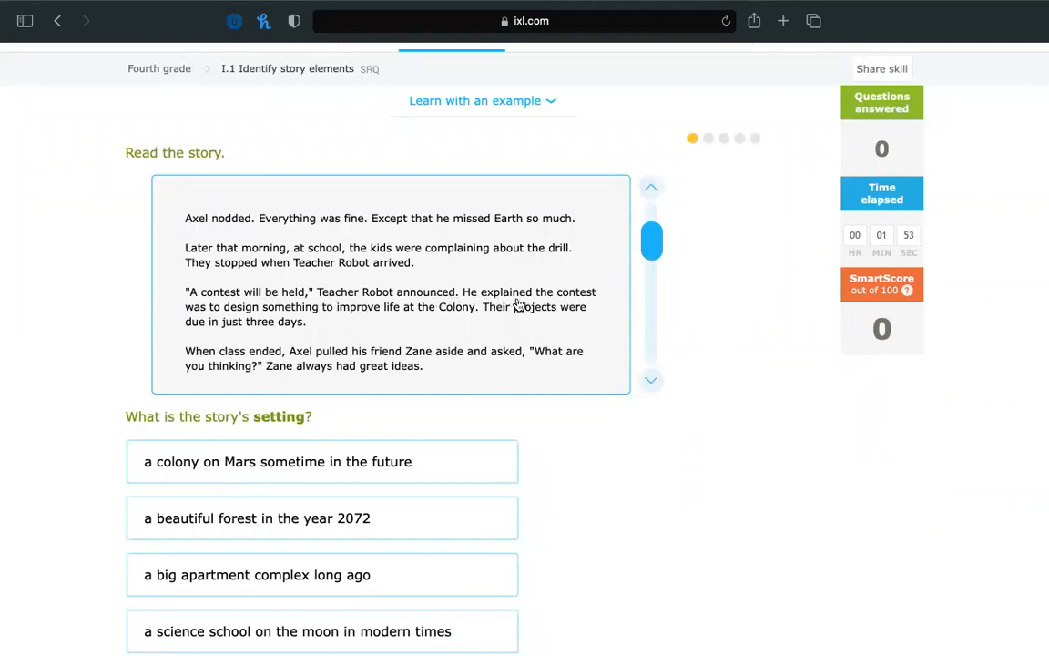
mouse_move(353, 321)
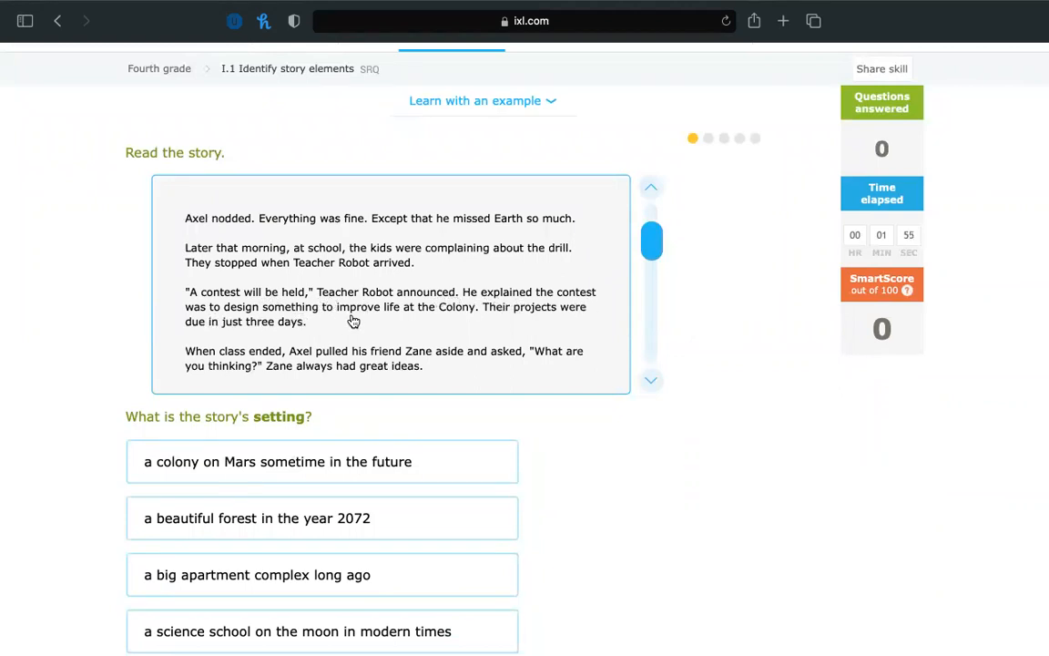
mouse_move(545, 330)
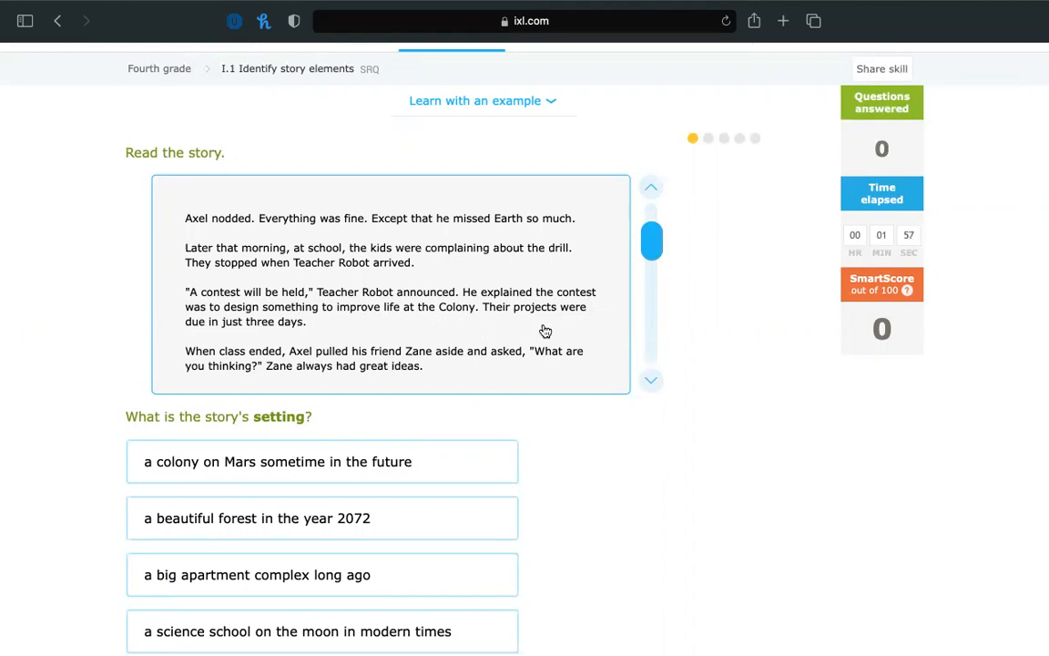
mouse_move(251, 368)
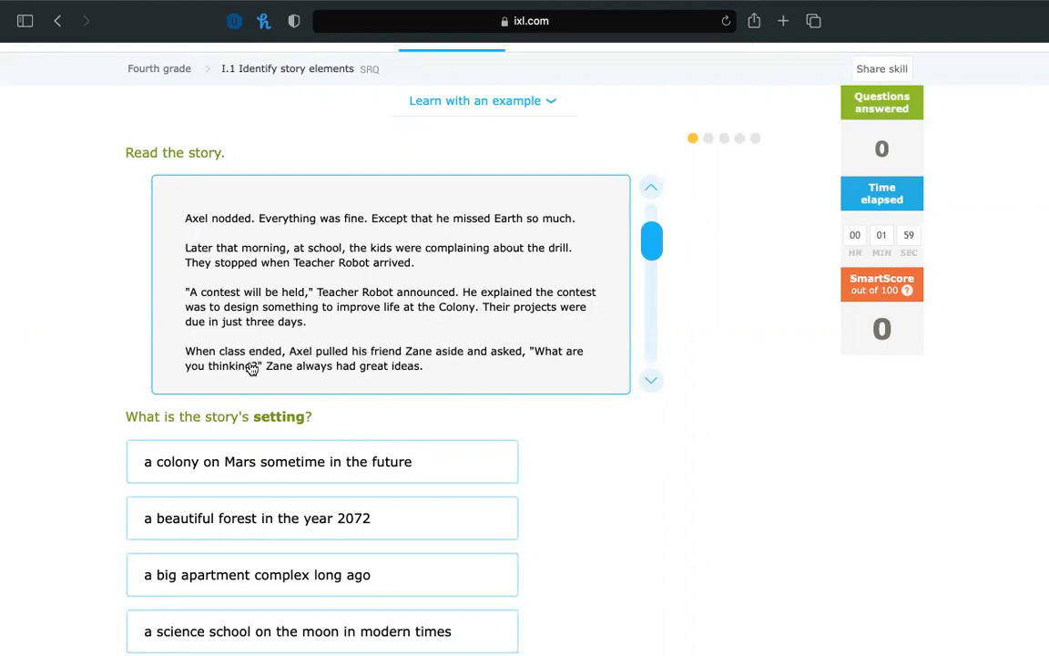
mouse_move(369, 366)
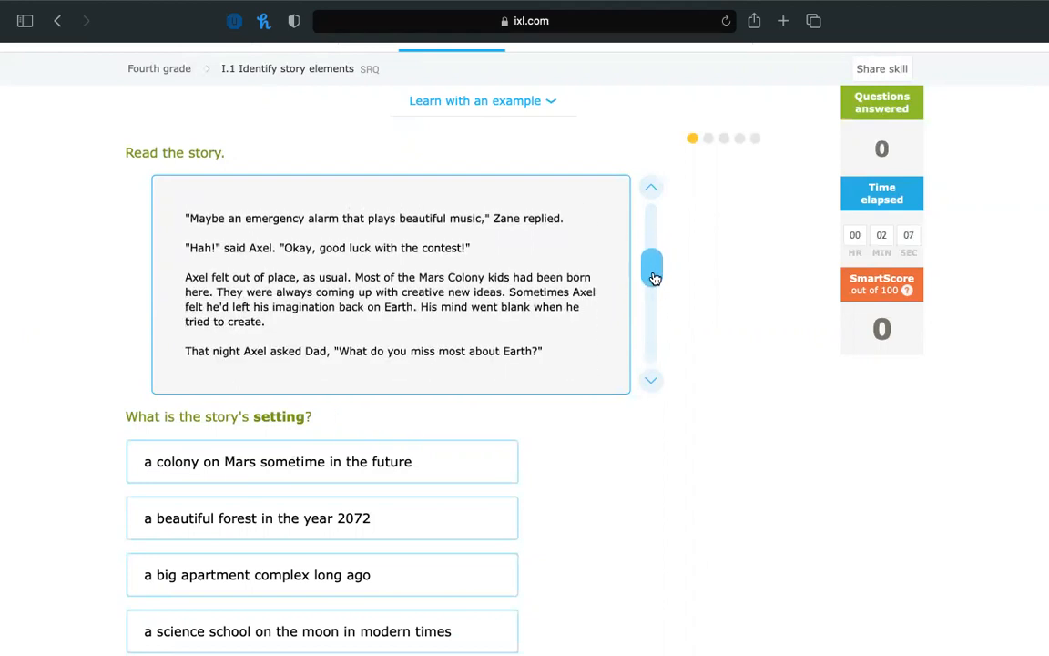
mouse_move(482, 228)
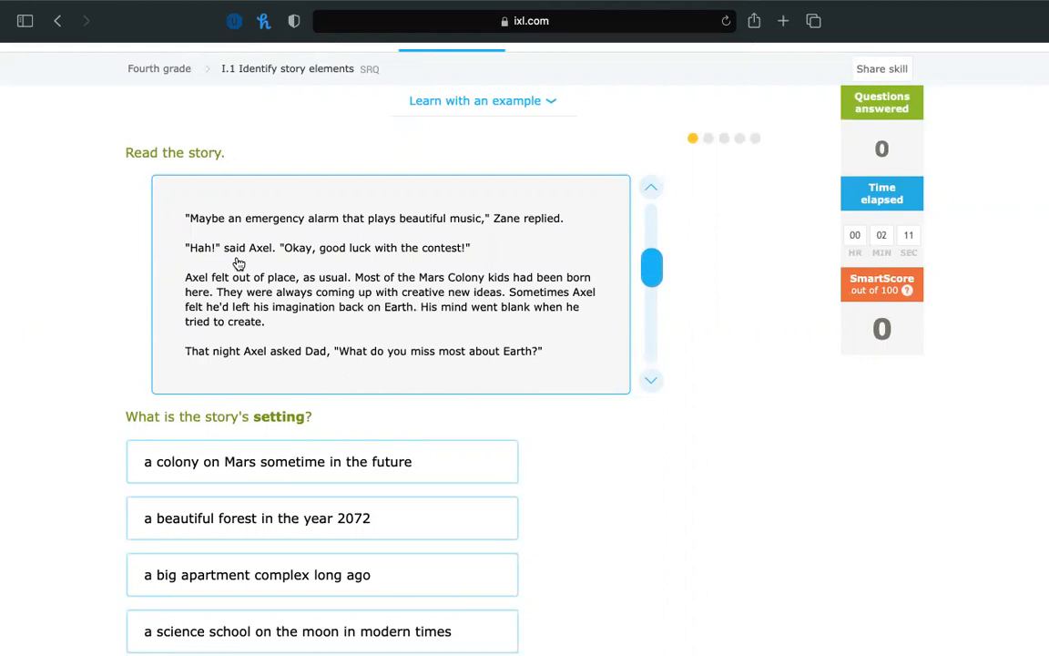
mouse_move(346, 267)
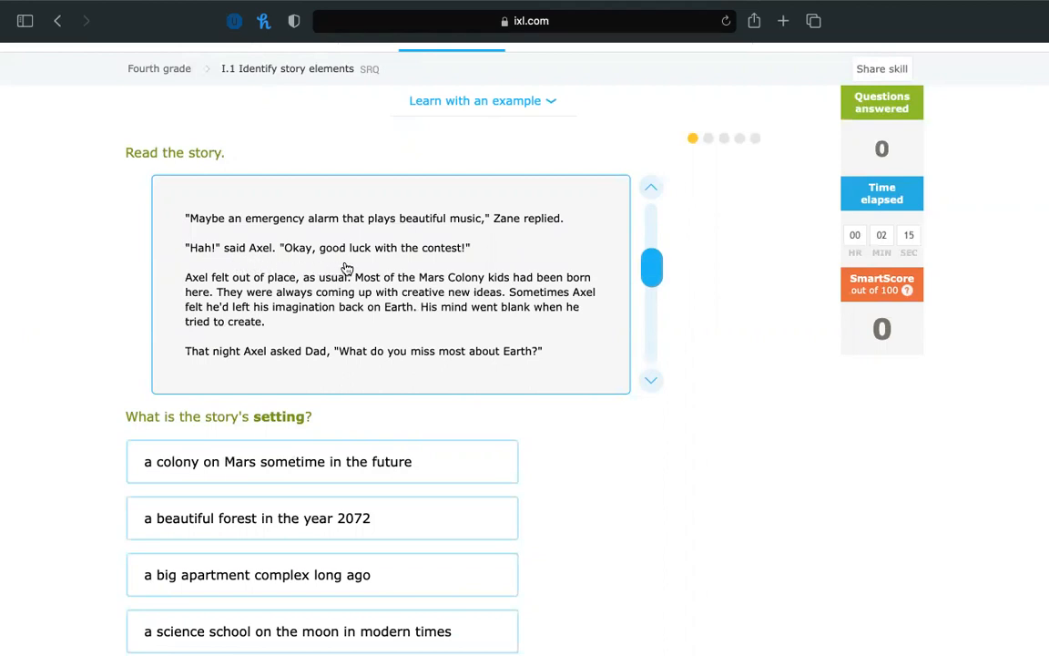
mouse_move(460, 288)
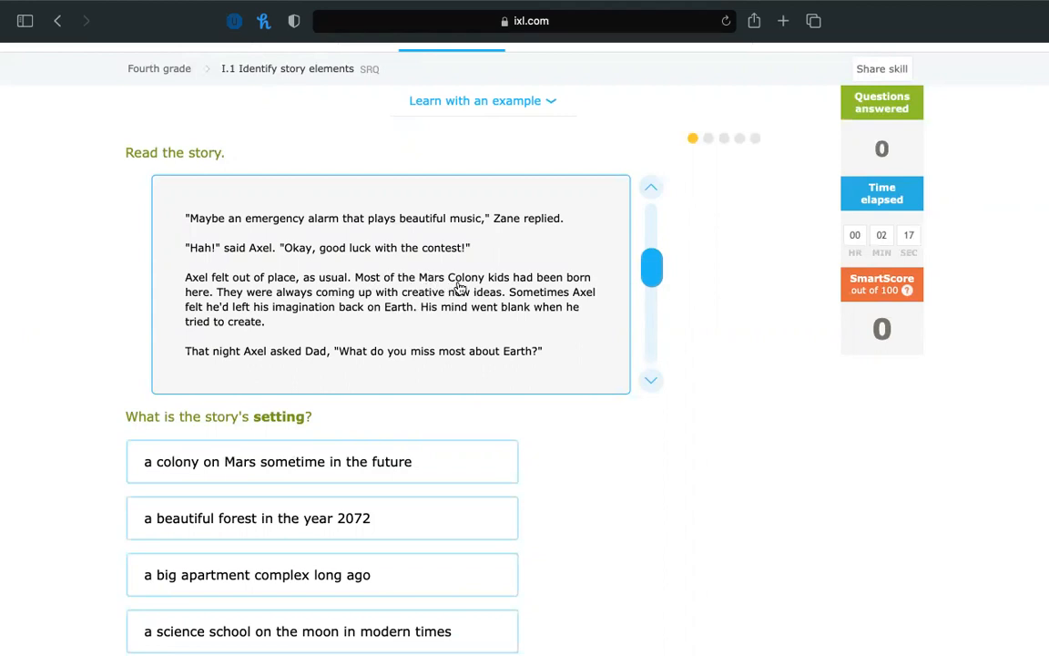
mouse_move(265, 309)
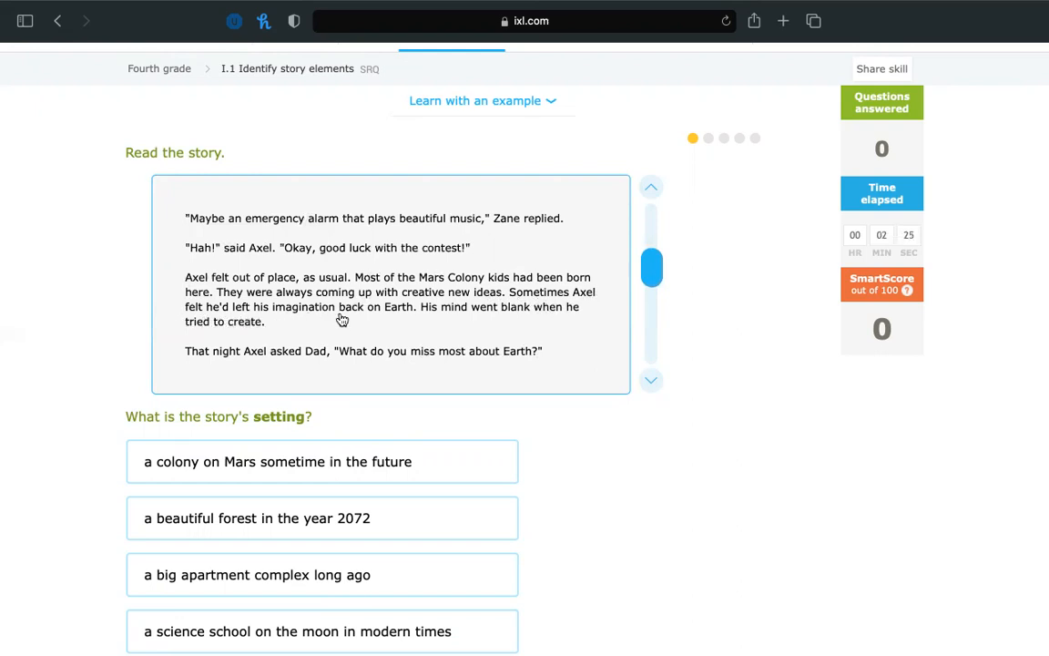
mouse_move(502, 319)
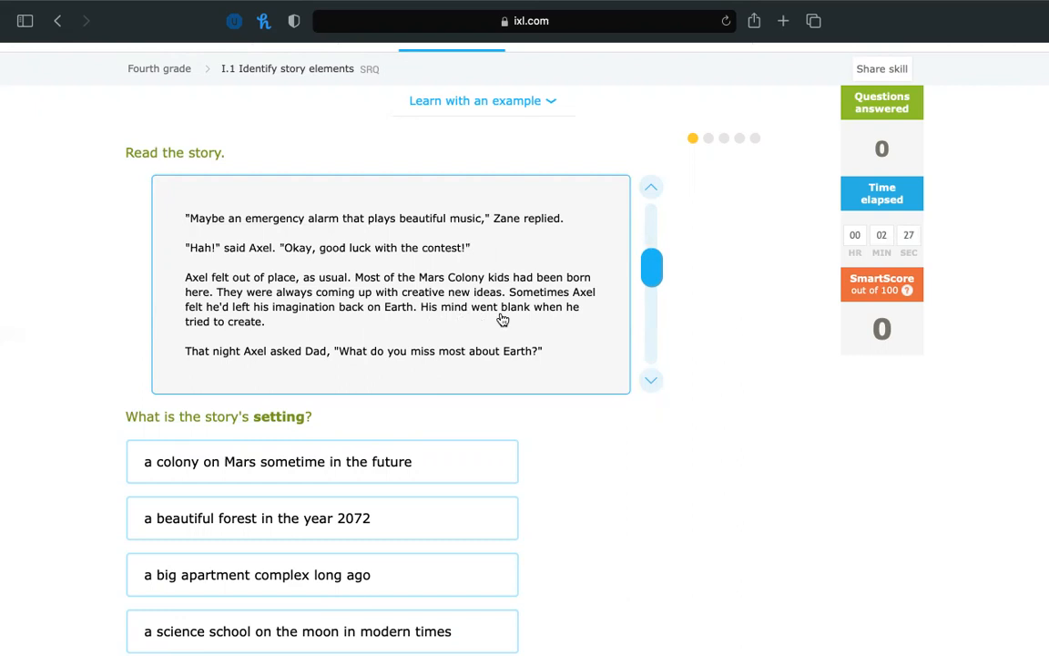
mouse_move(493, 332)
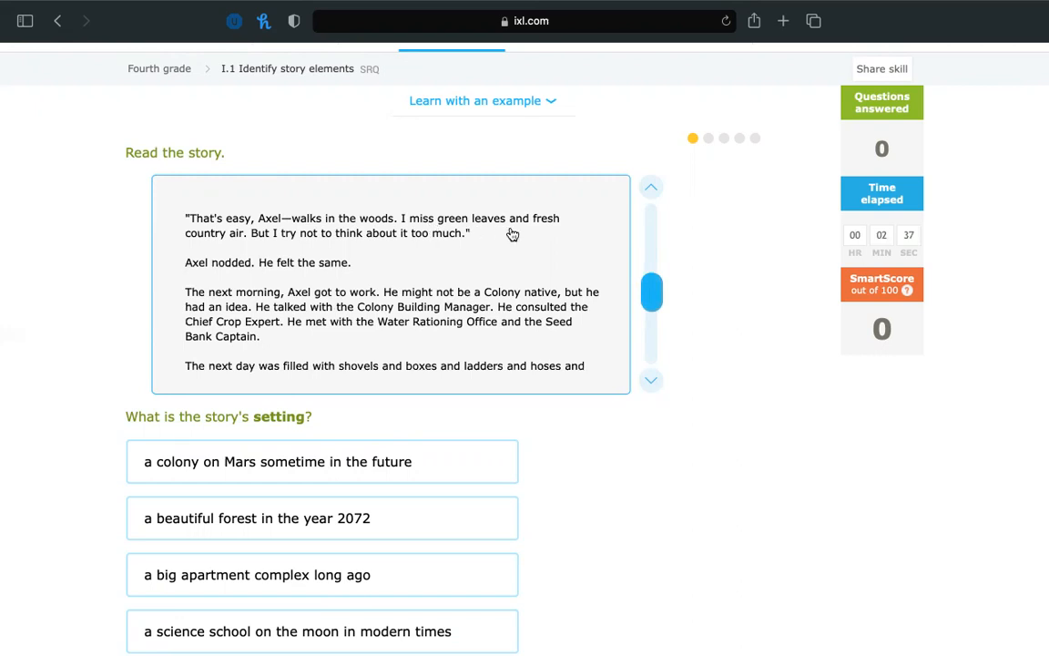
mouse_move(298, 246)
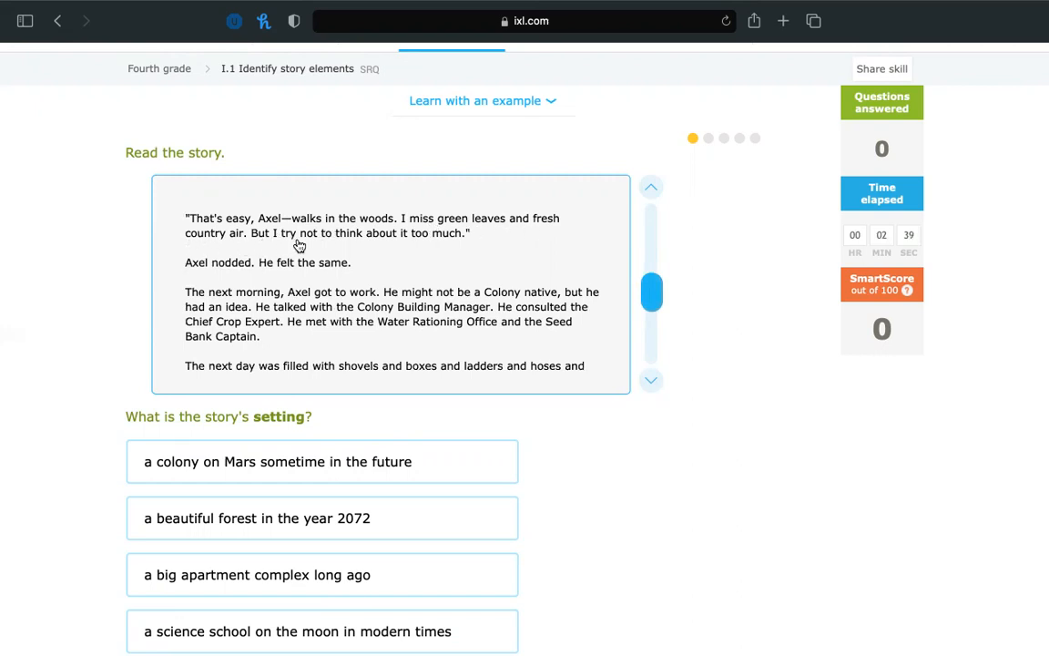
mouse_move(202, 315)
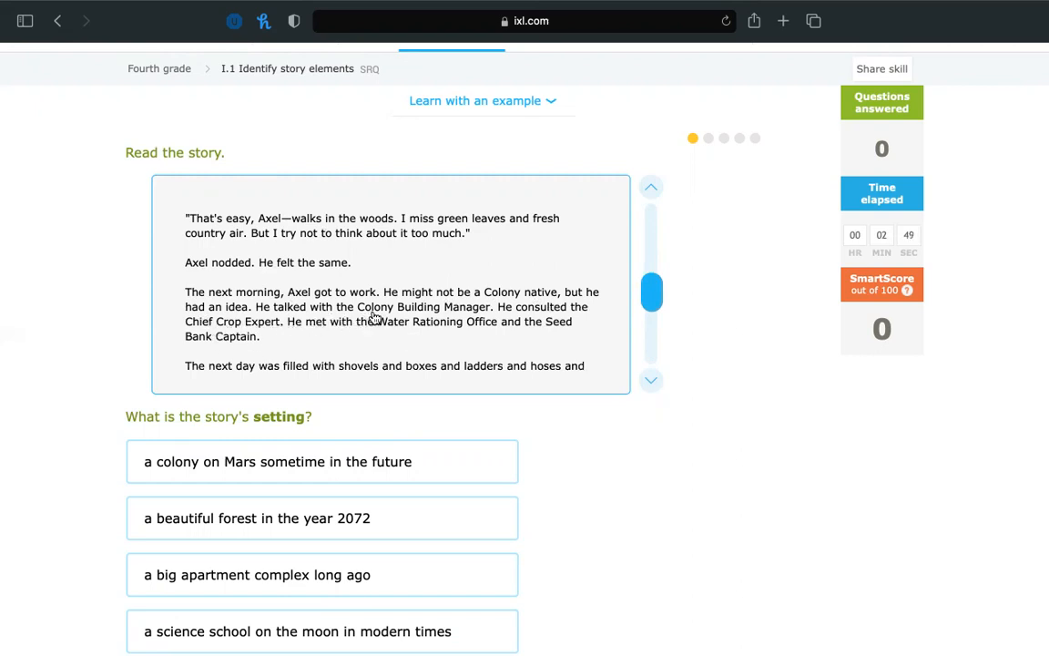
mouse_move(565, 312)
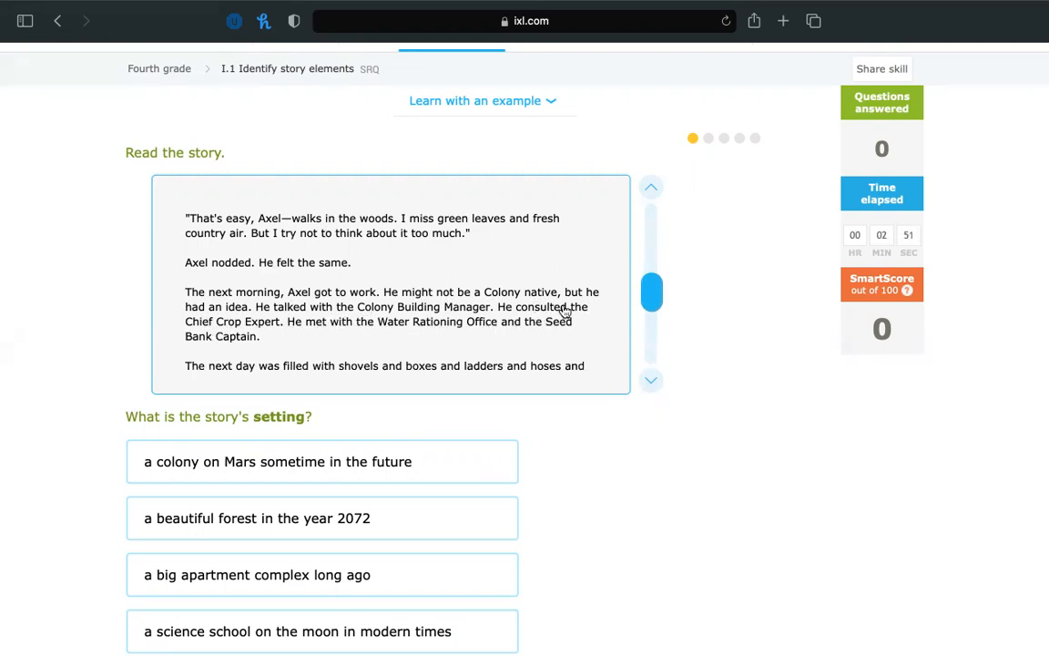
mouse_move(366, 335)
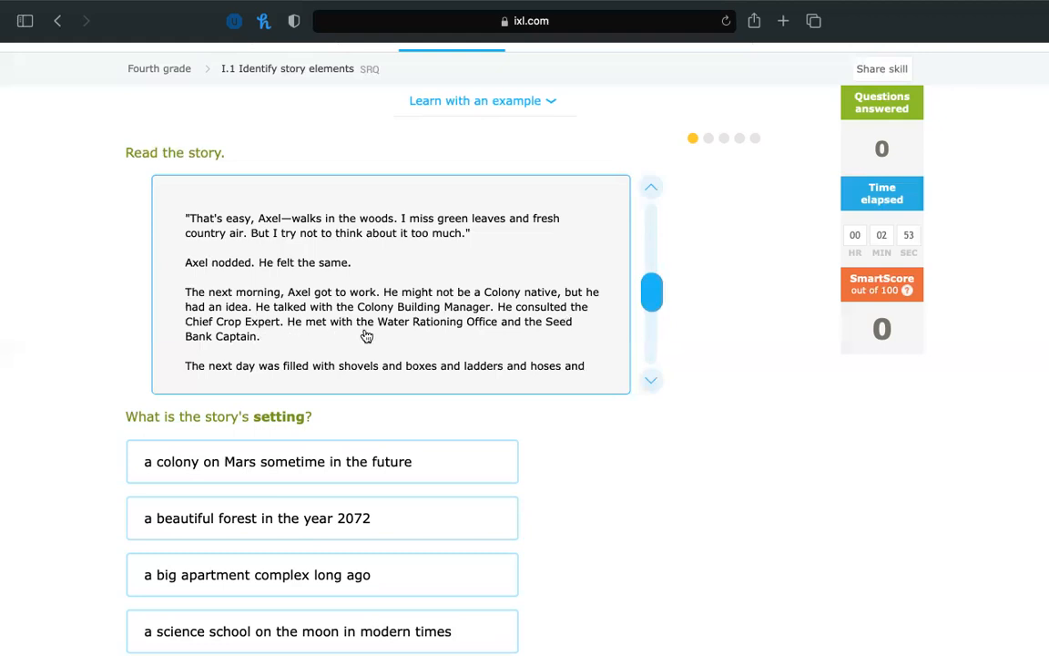
mouse_move(540, 334)
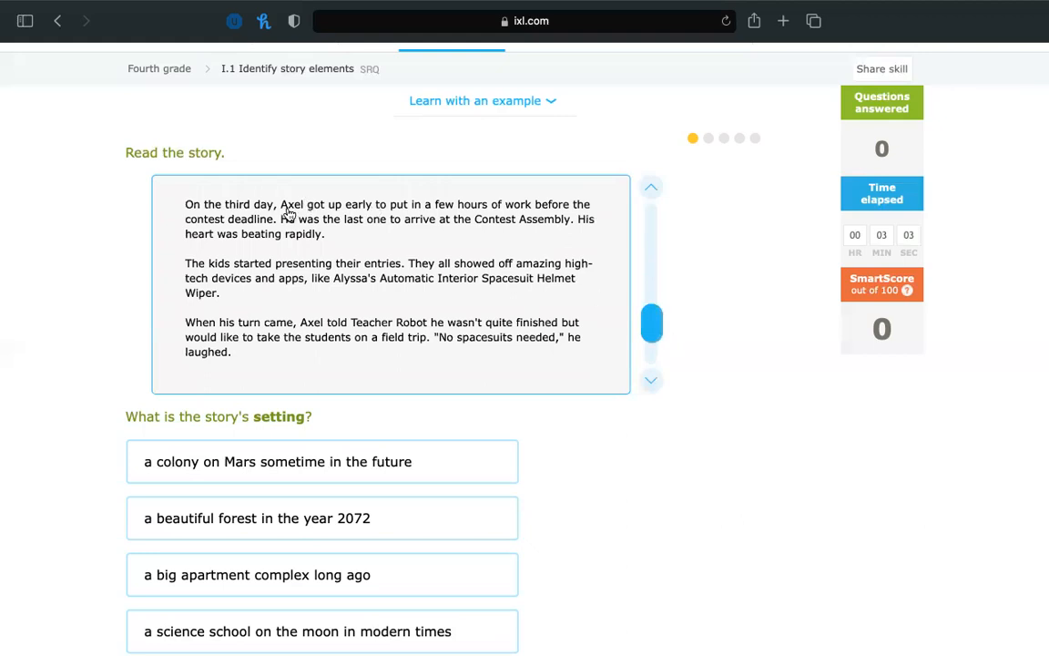
mouse_move(456, 217)
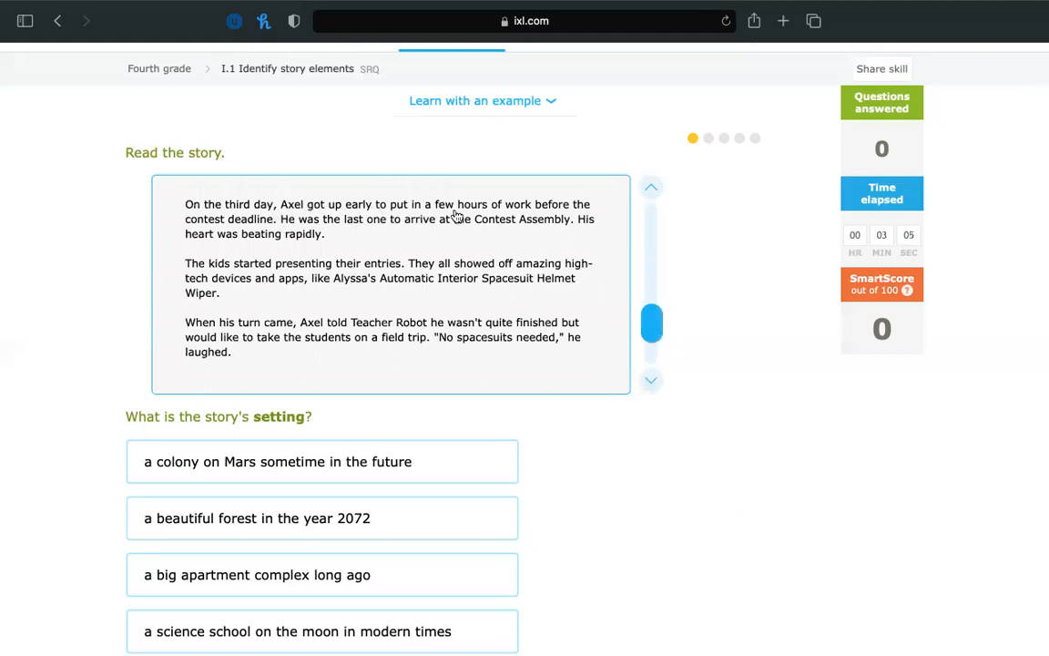
mouse_move(253, 234)
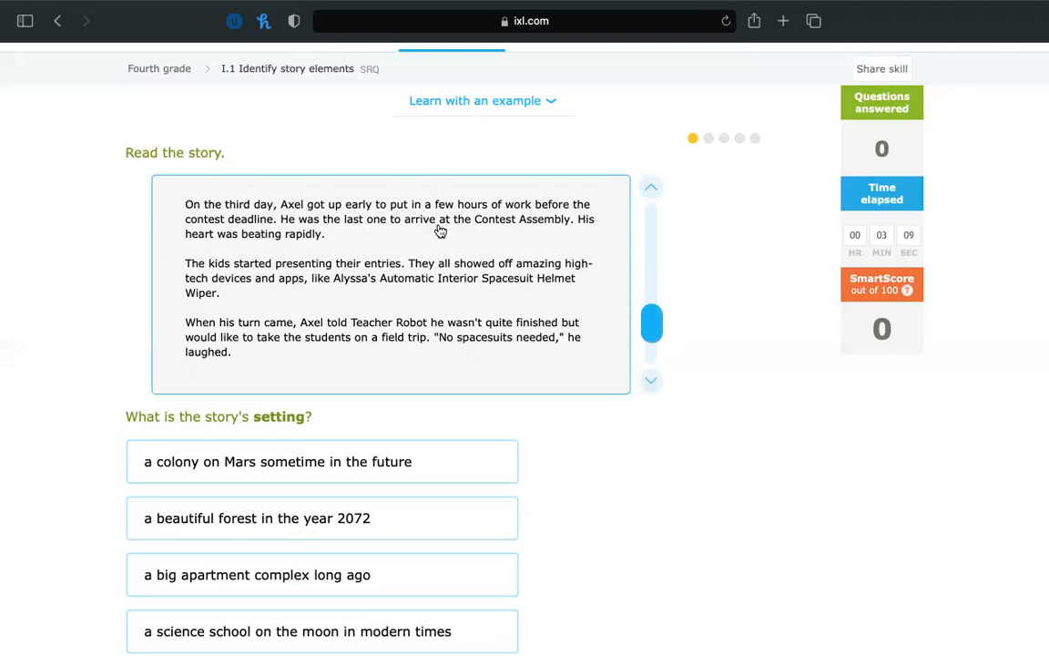
mouse_move(214, 251)
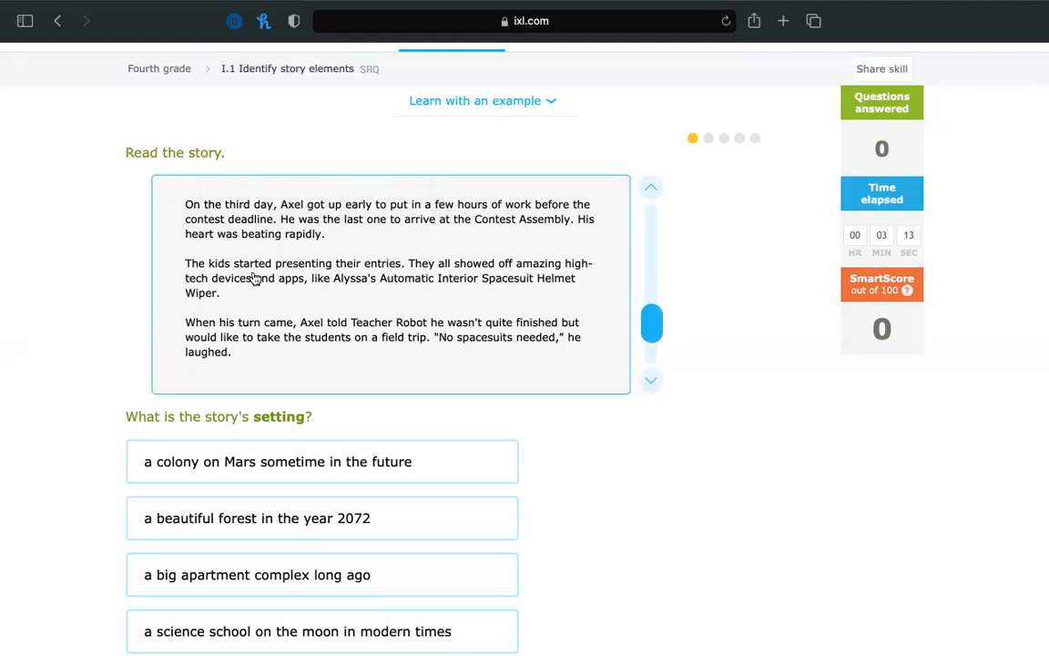
mouse_move(464, 278)
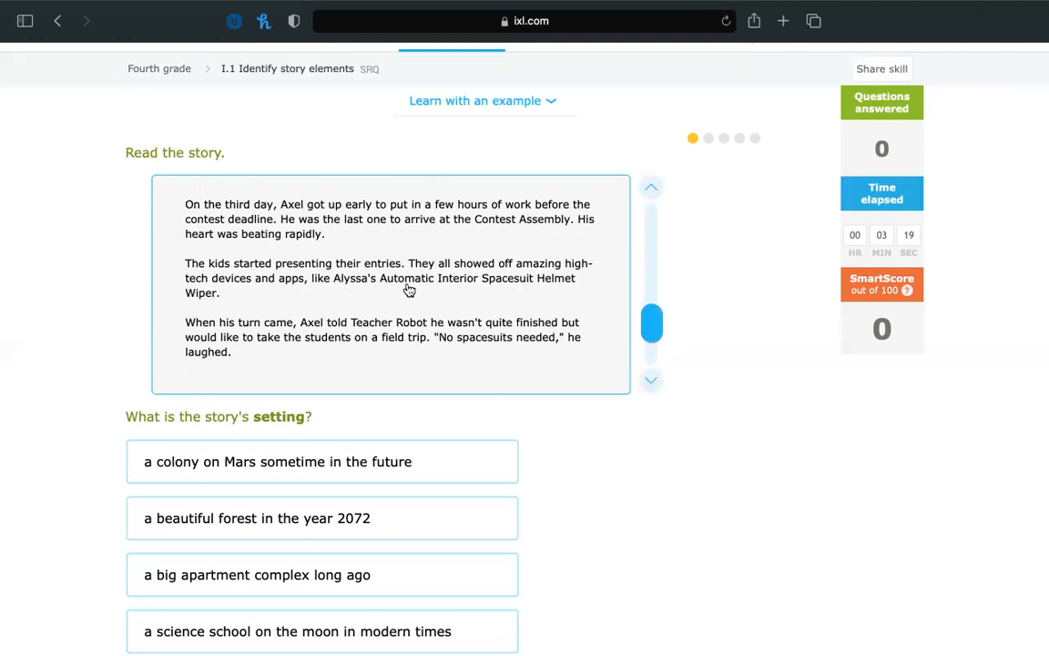
mouse_move(191, 314)
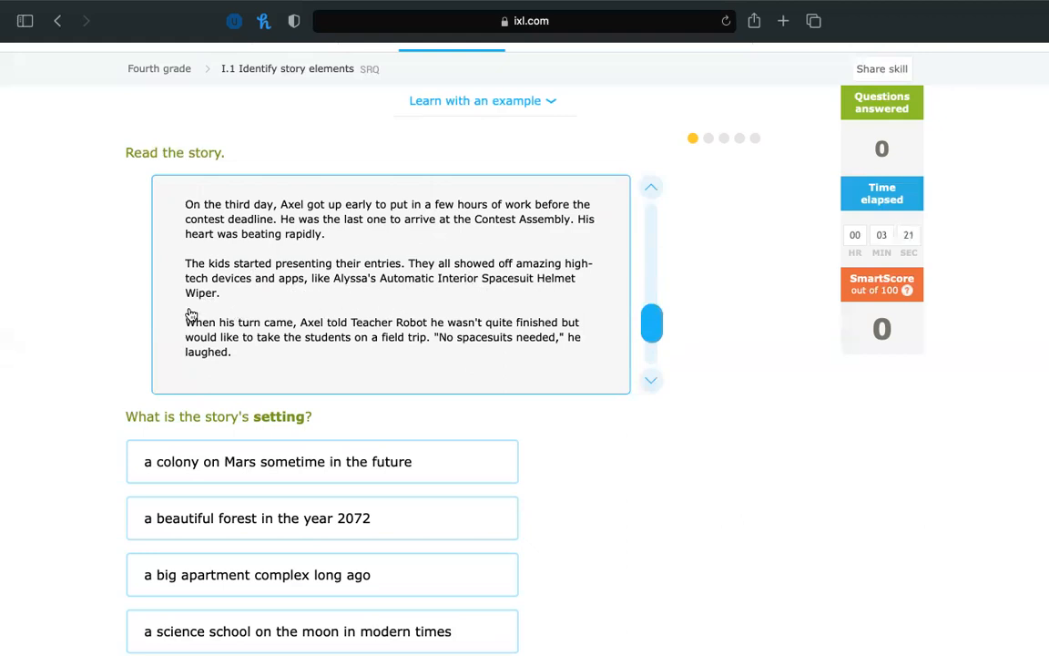
mouse_move(331, 330)
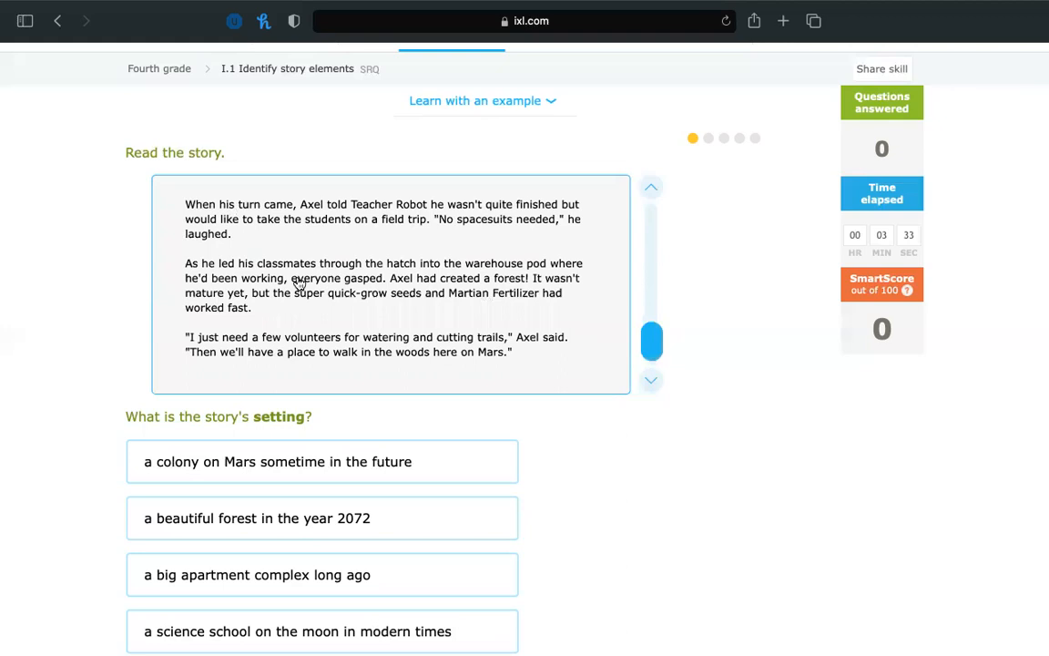
mouse_move(589, 261)
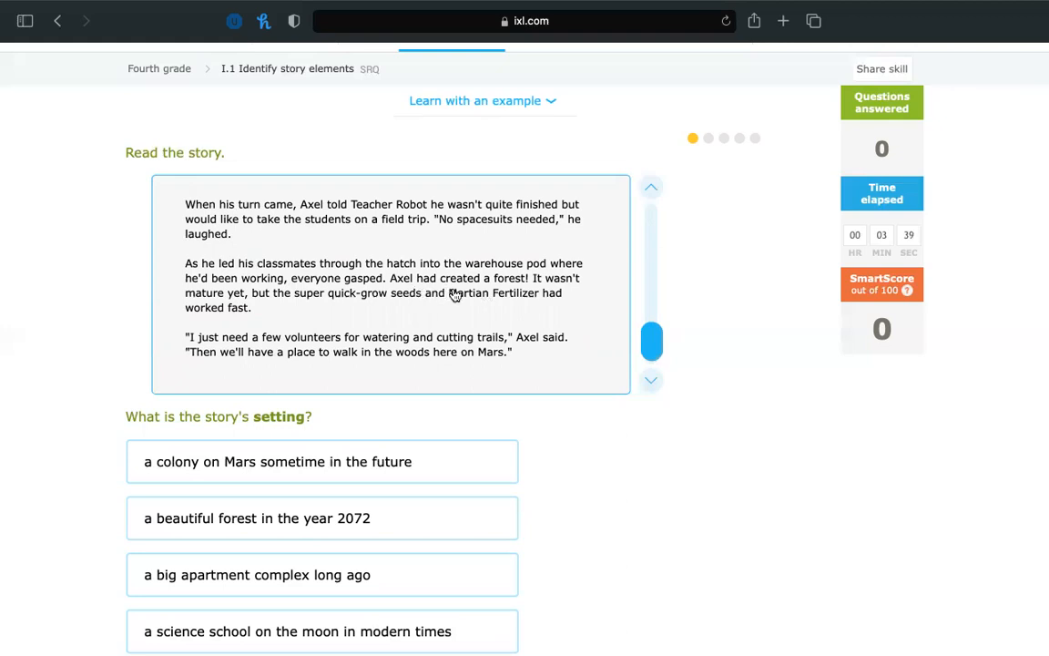
mouse_move(243, 316)
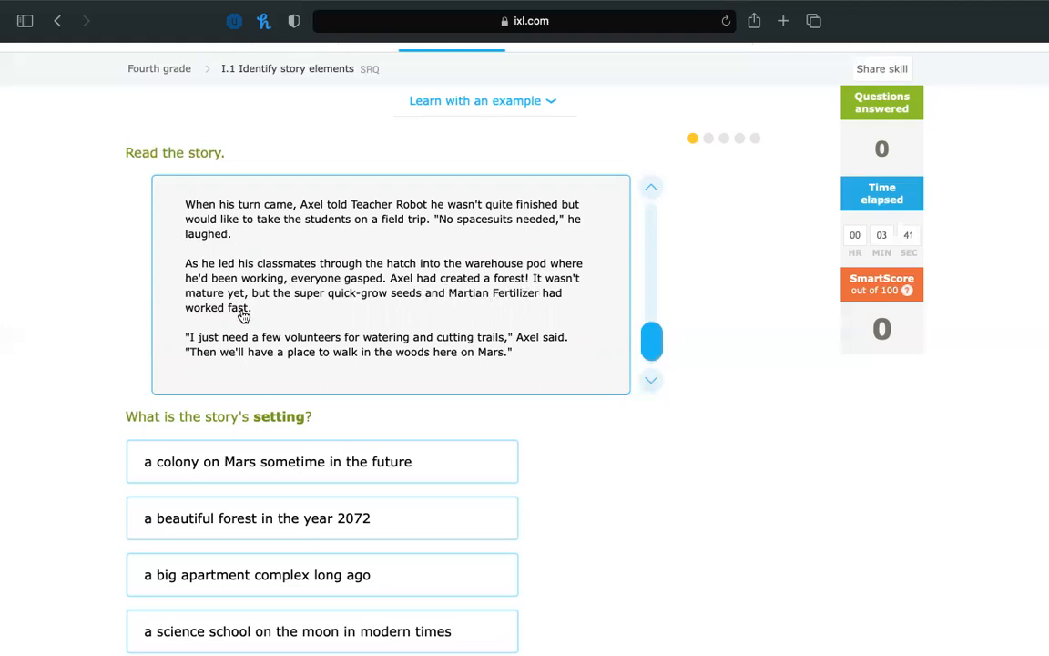
mouse_move(396, 306)
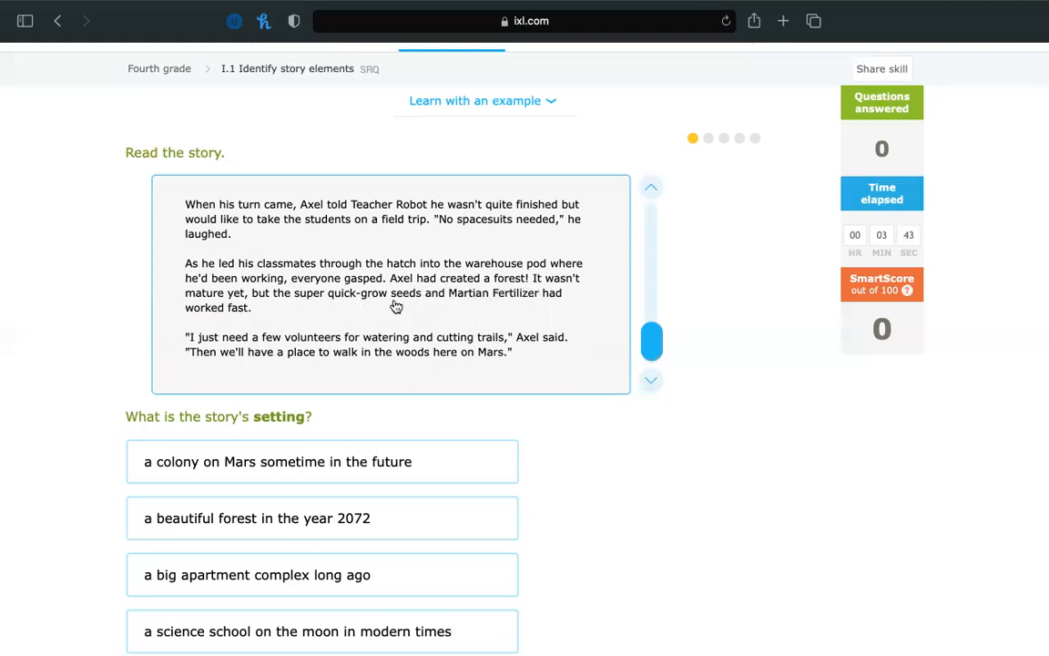
mouse_move(281, 325)
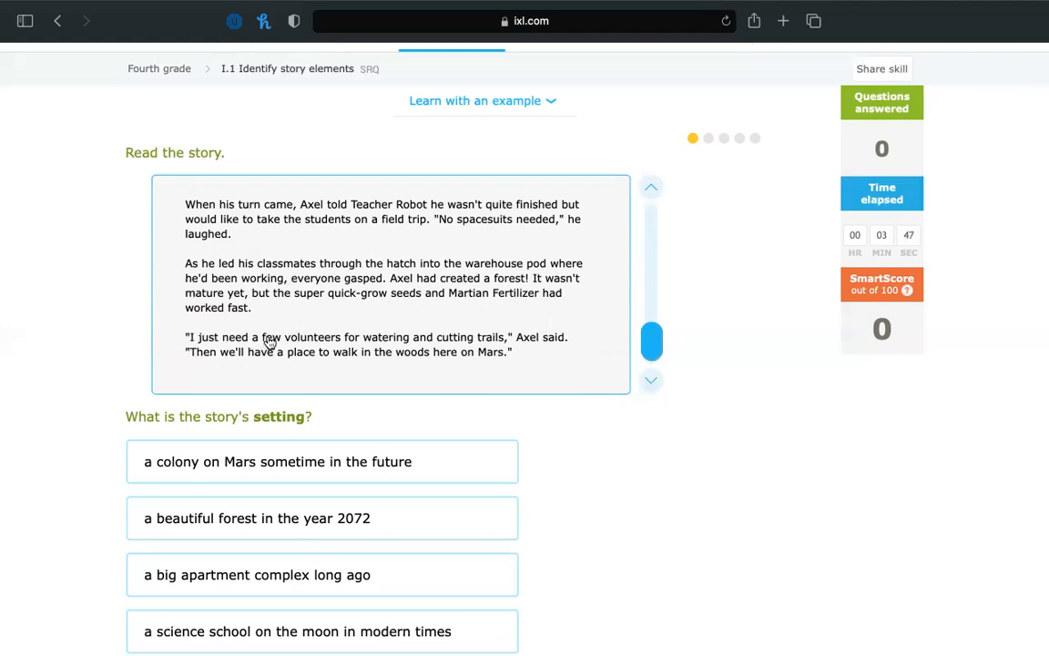
mouse_move(533, 339)
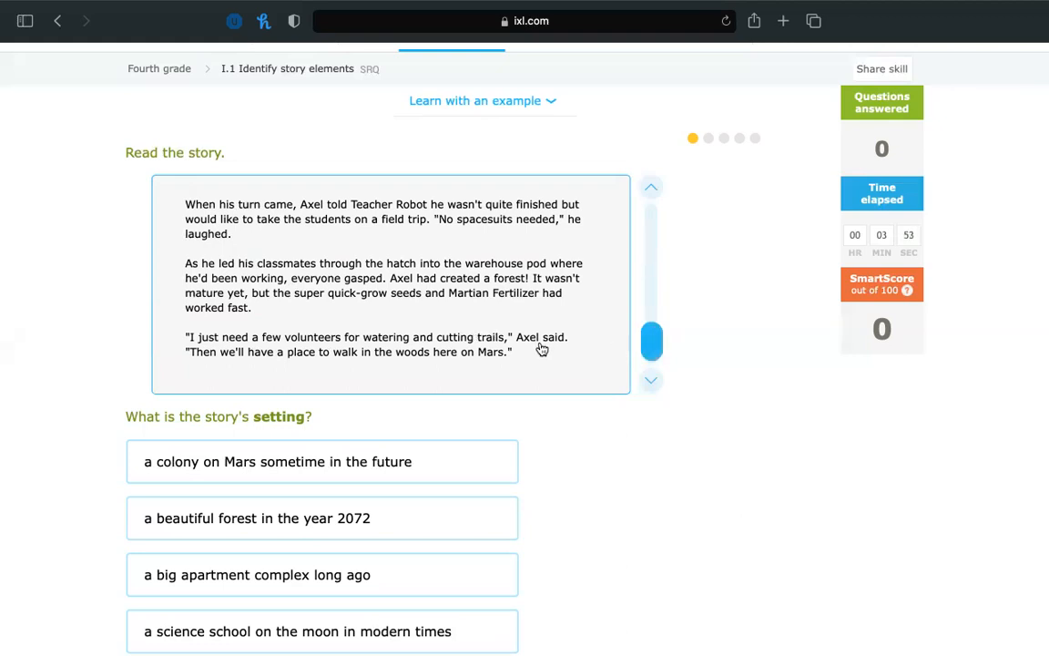
mouse_move(586, 504)
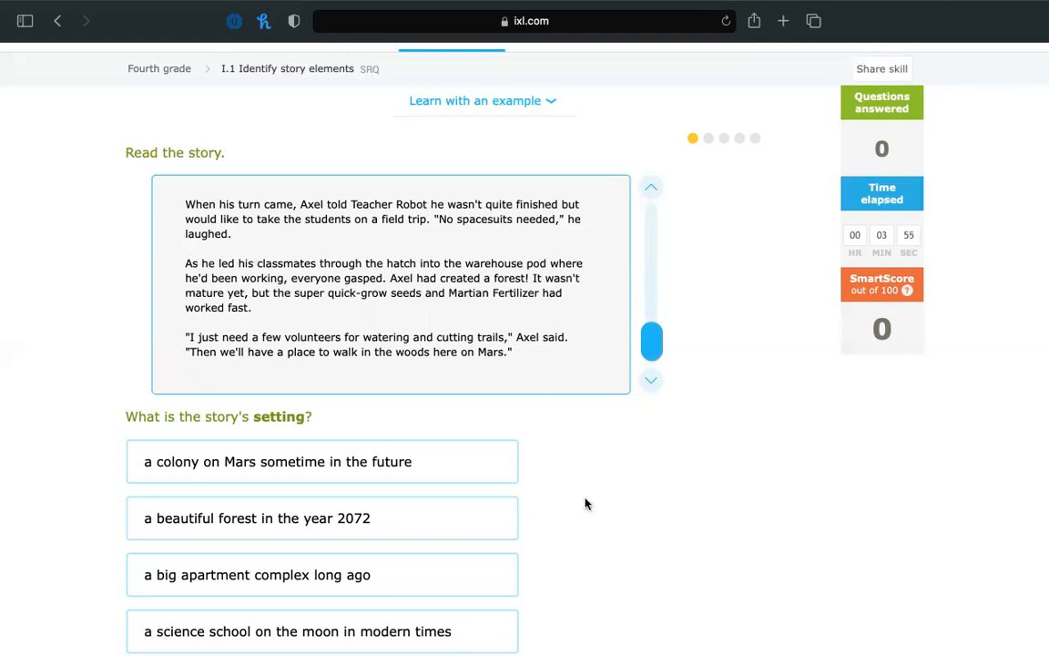
scroll("down", 3)
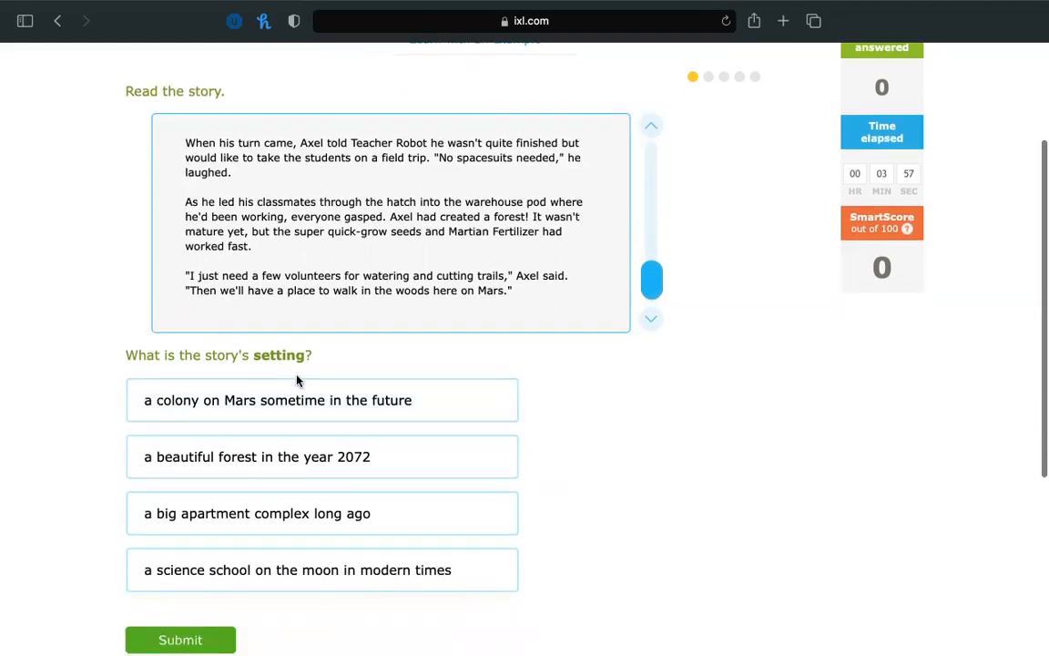
mouse_move(428, 337)
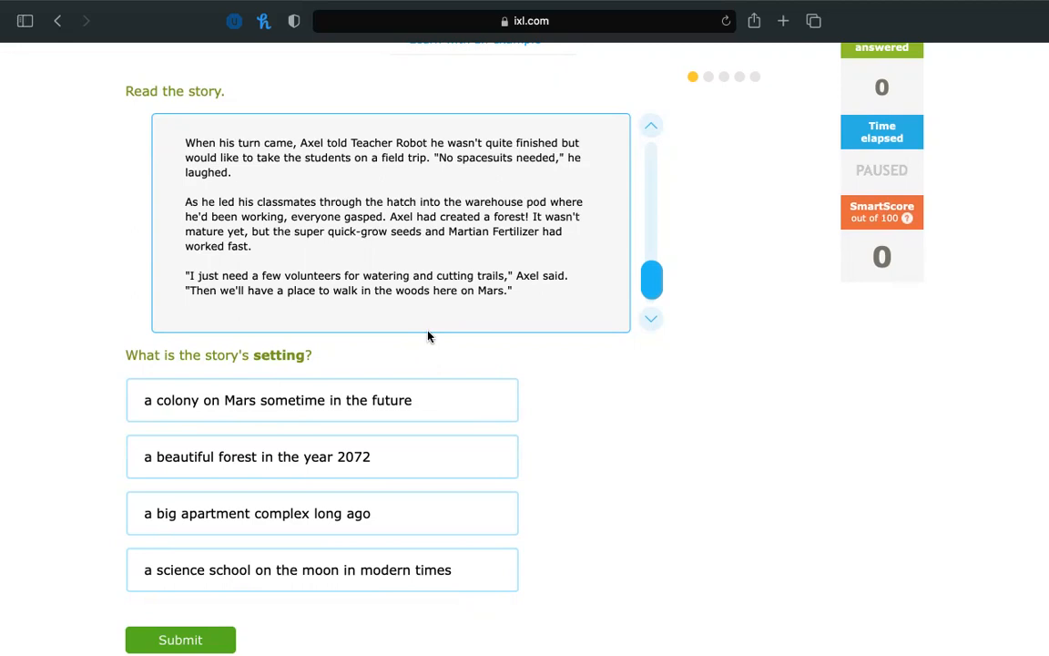
mouse_move(194, 296)
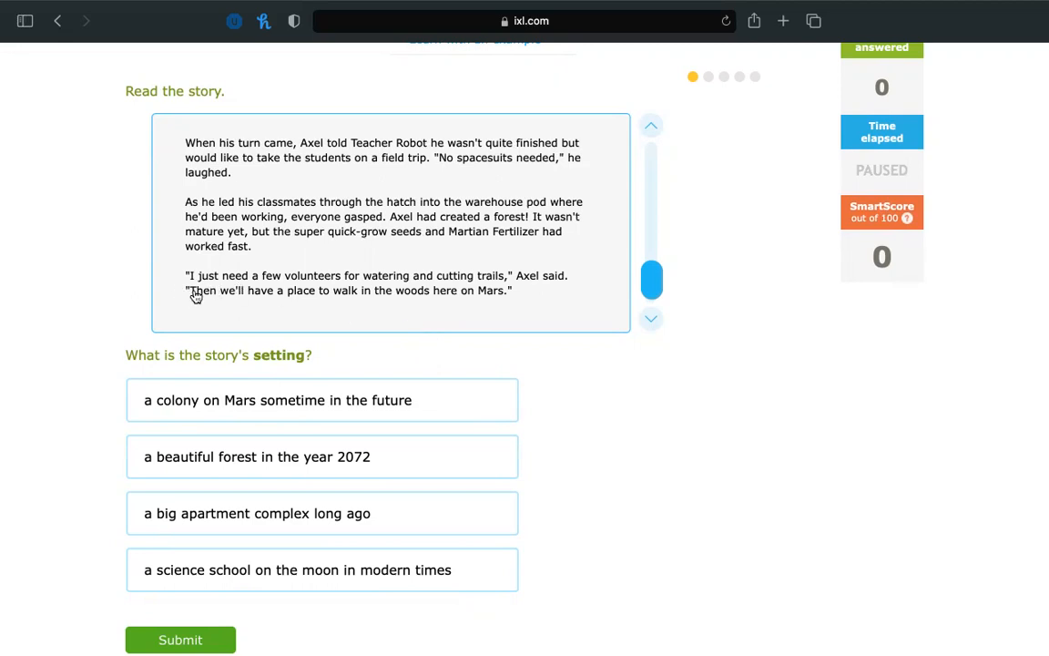
mouse_move(351, 291)
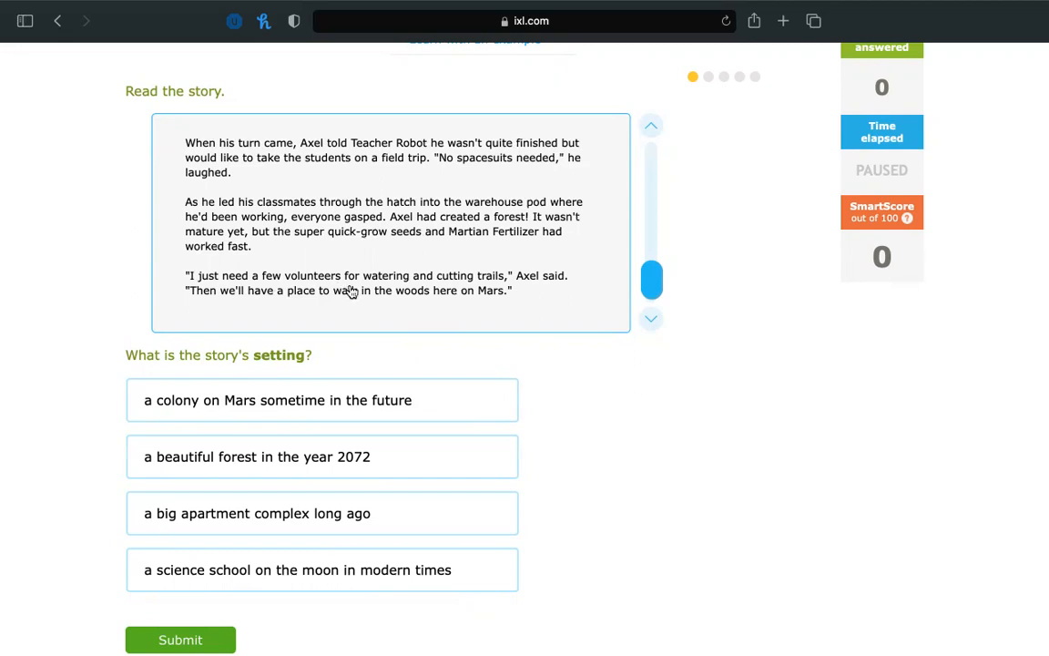
mouse_move(511, 307)
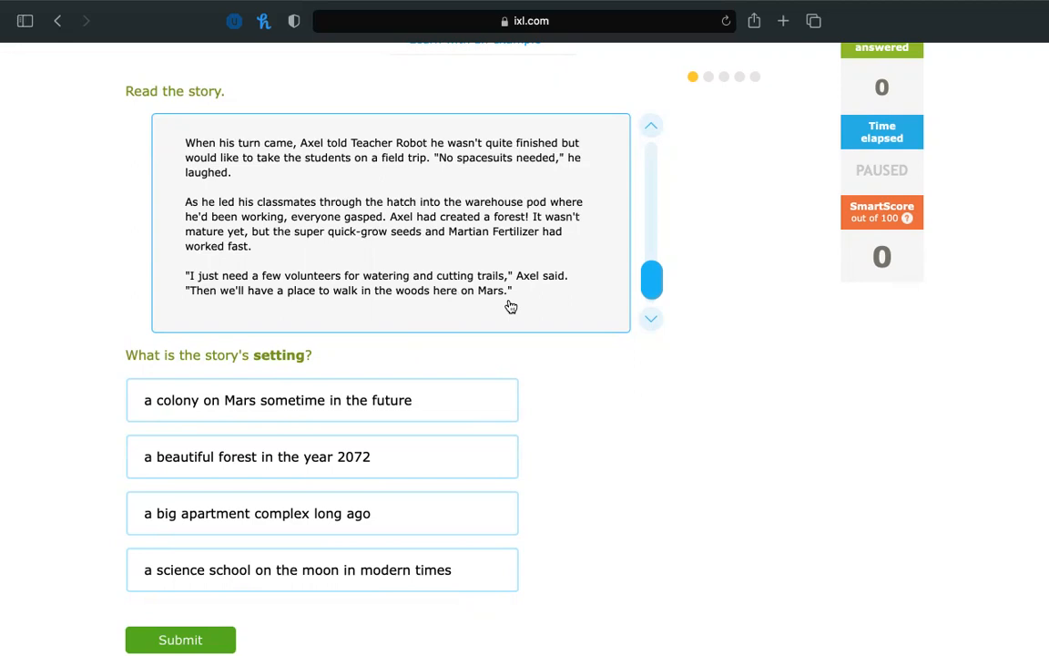
left_click(322, 400)
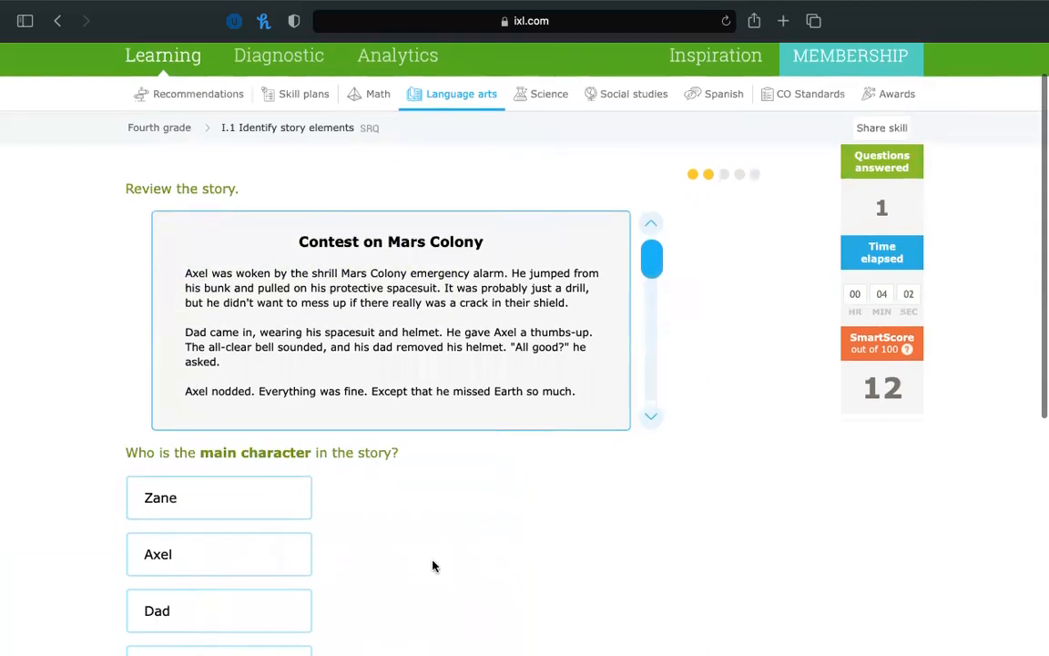
mouse_move(359, 250)
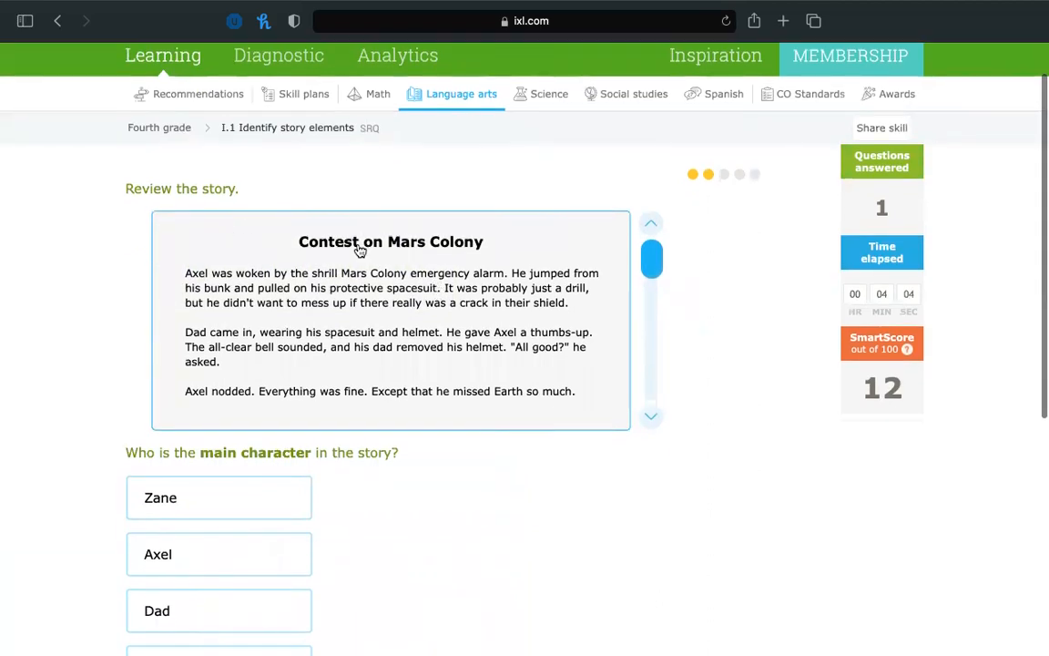
scroll("down", 3)
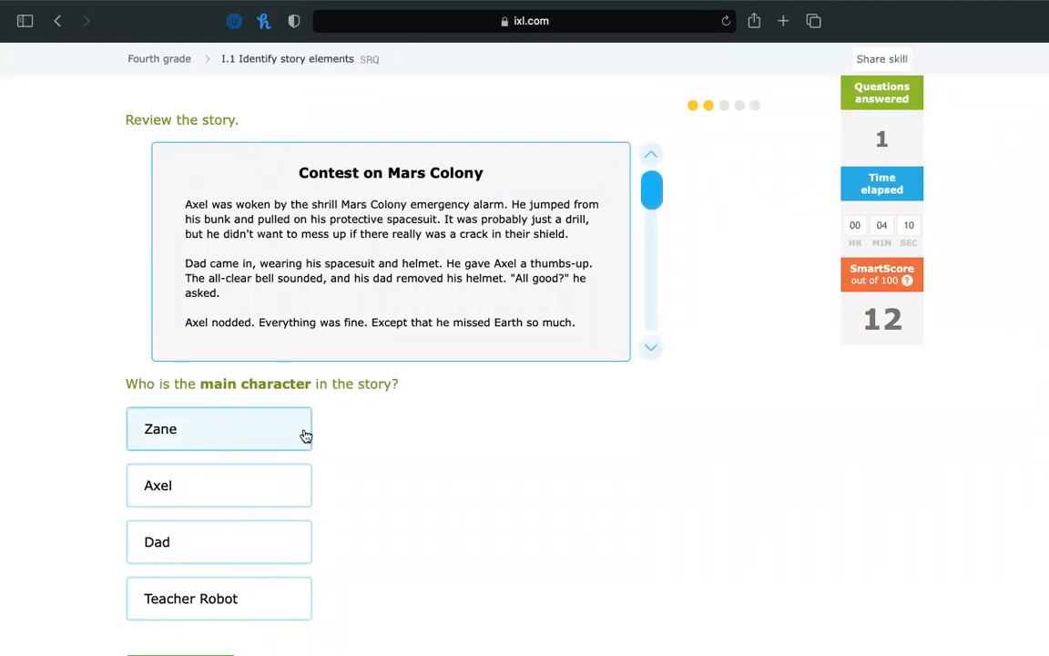
left_click(219, 485)
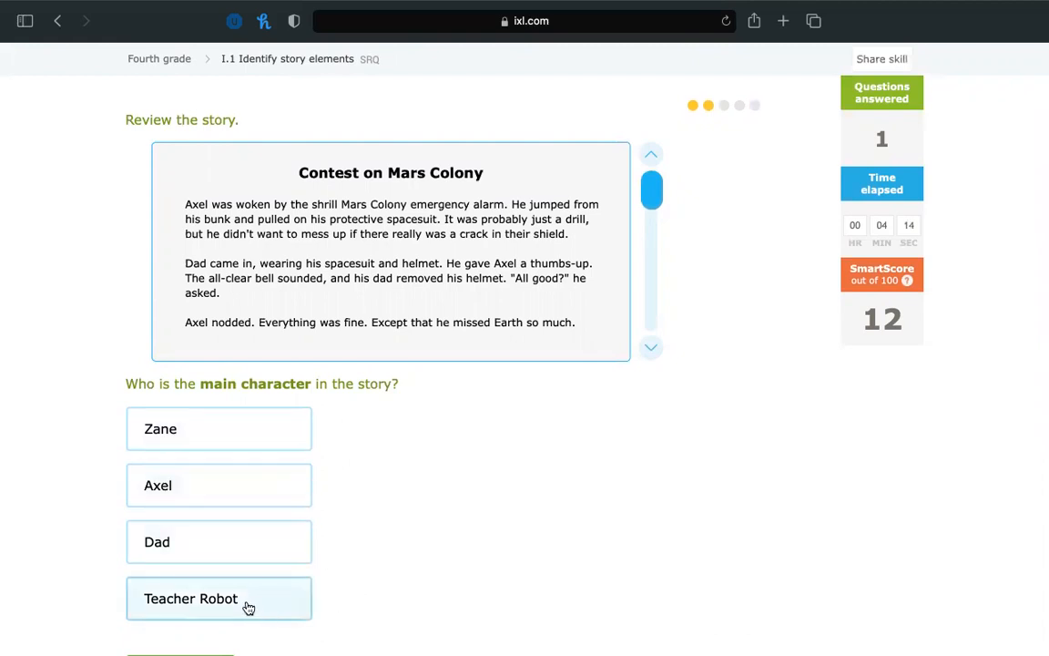
mouse_move(499, 460)
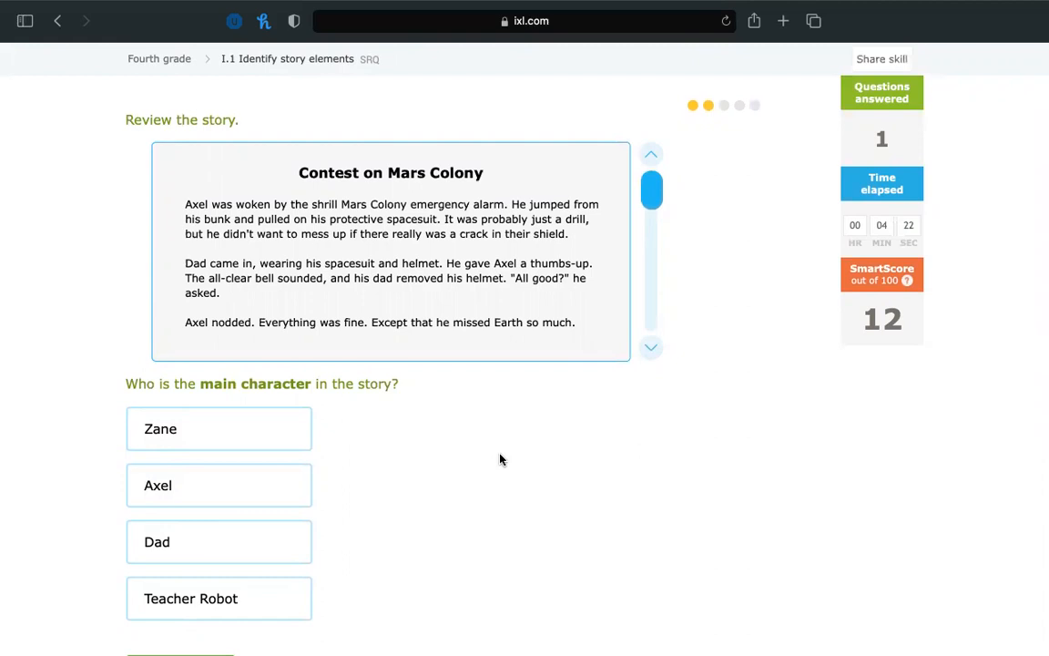
mouse_move(567, 235)
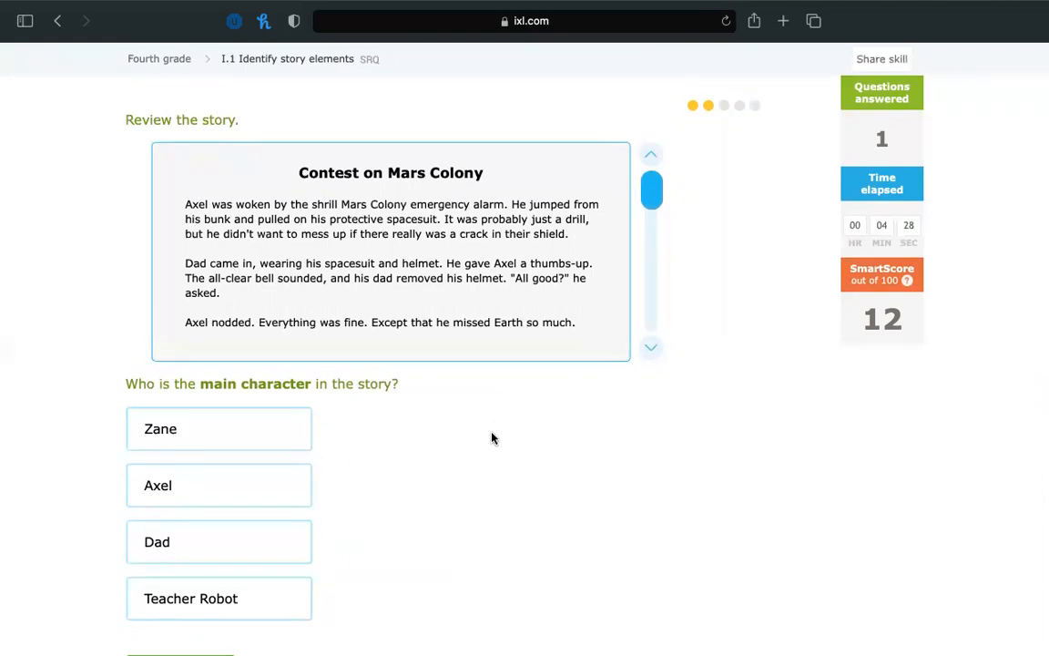
mouse_move(487, 292)
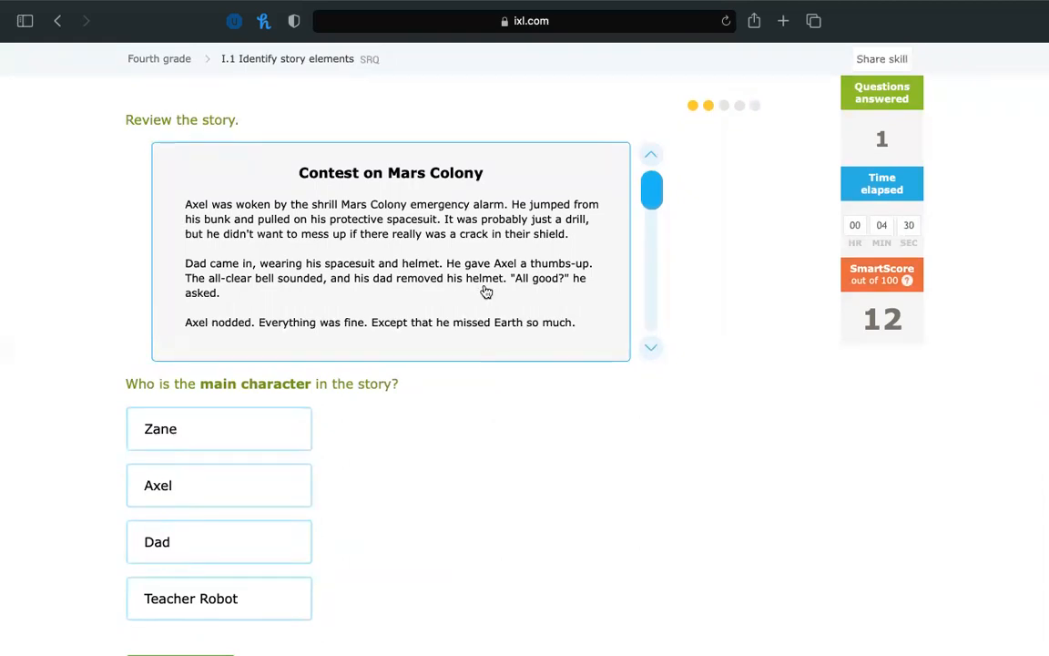
scroll("down", 3)
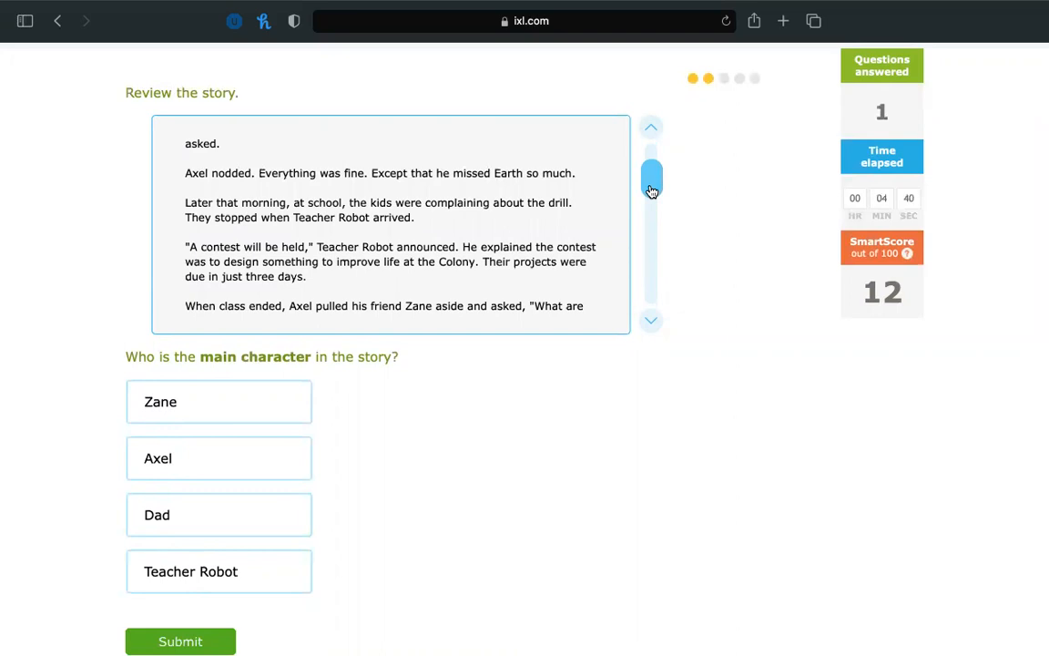
mouse_move(170, 282)
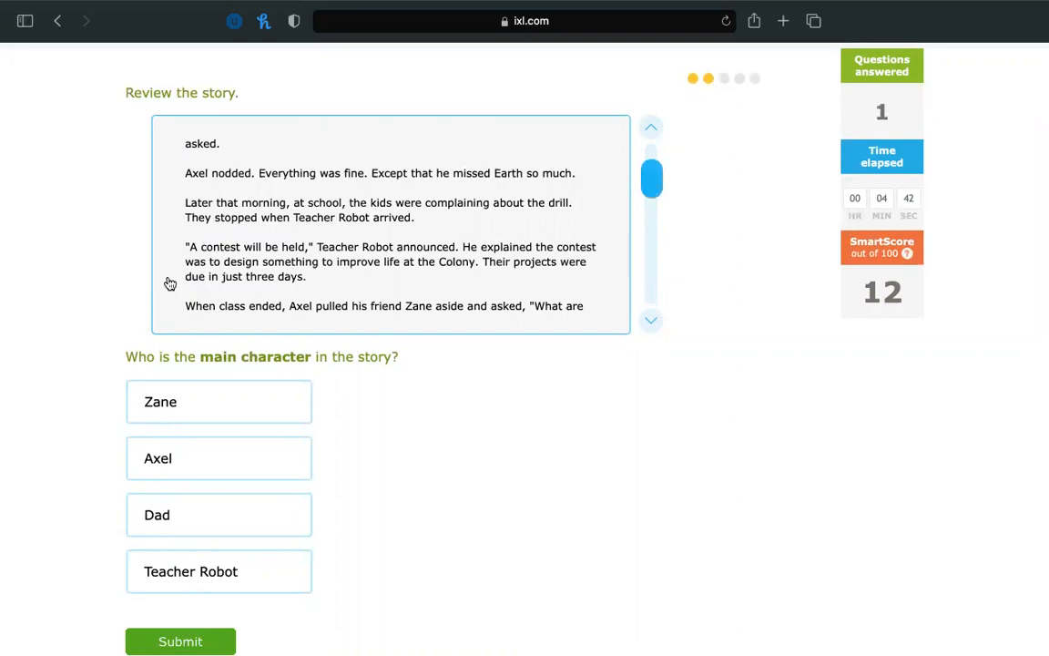
left_click(218, 458)
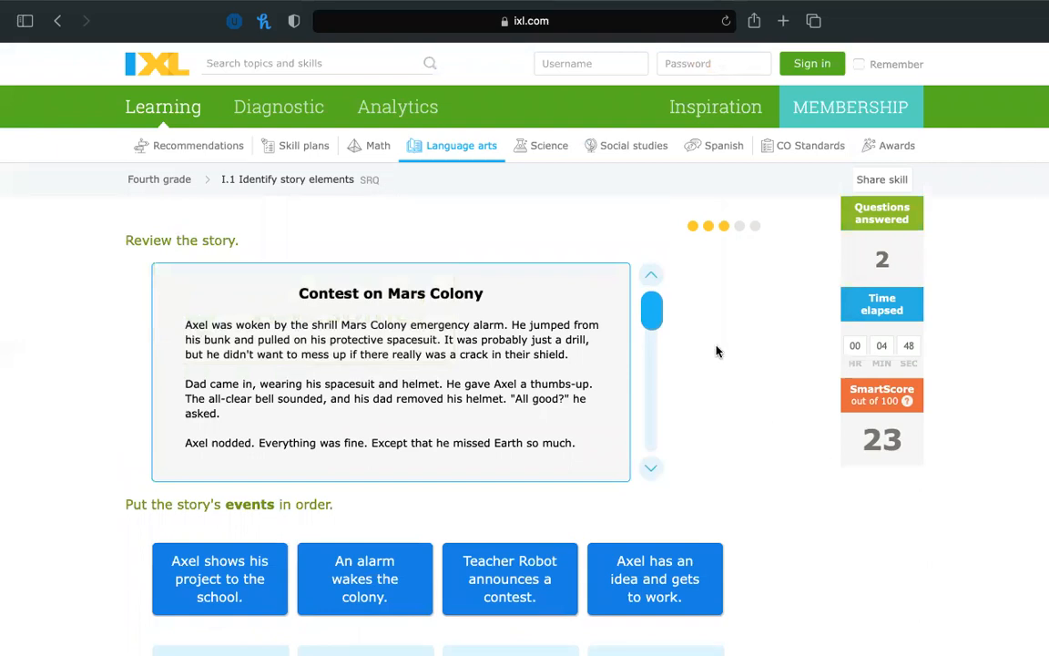
Step: Place the alarm, Teacher Robot contest, and Axel's idea first through third
scroll("down", 3)
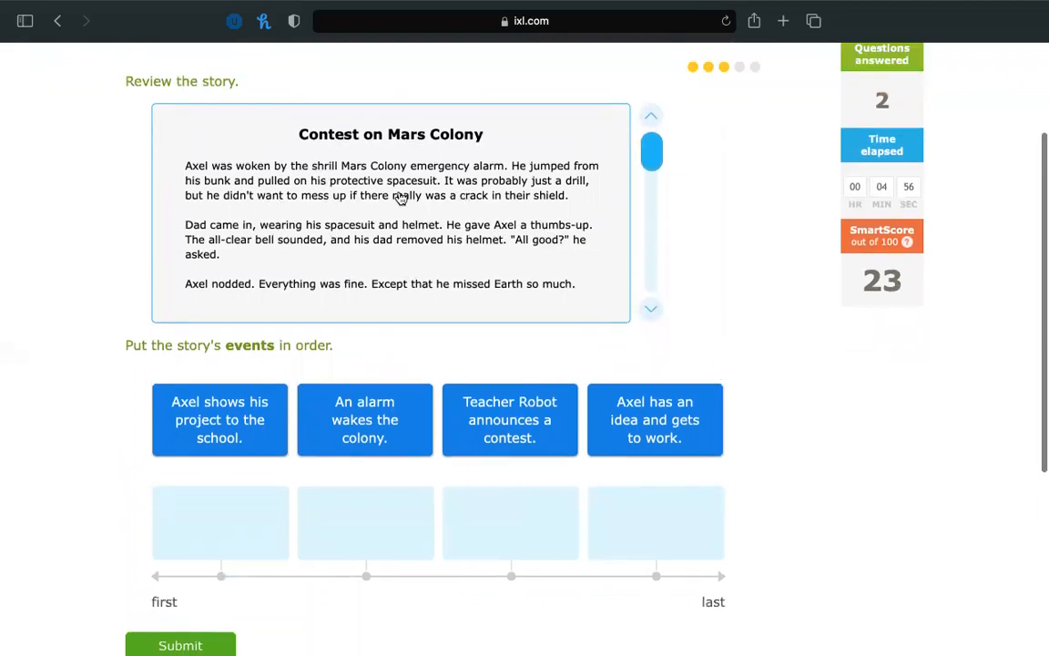
mouse_move(377, 248)
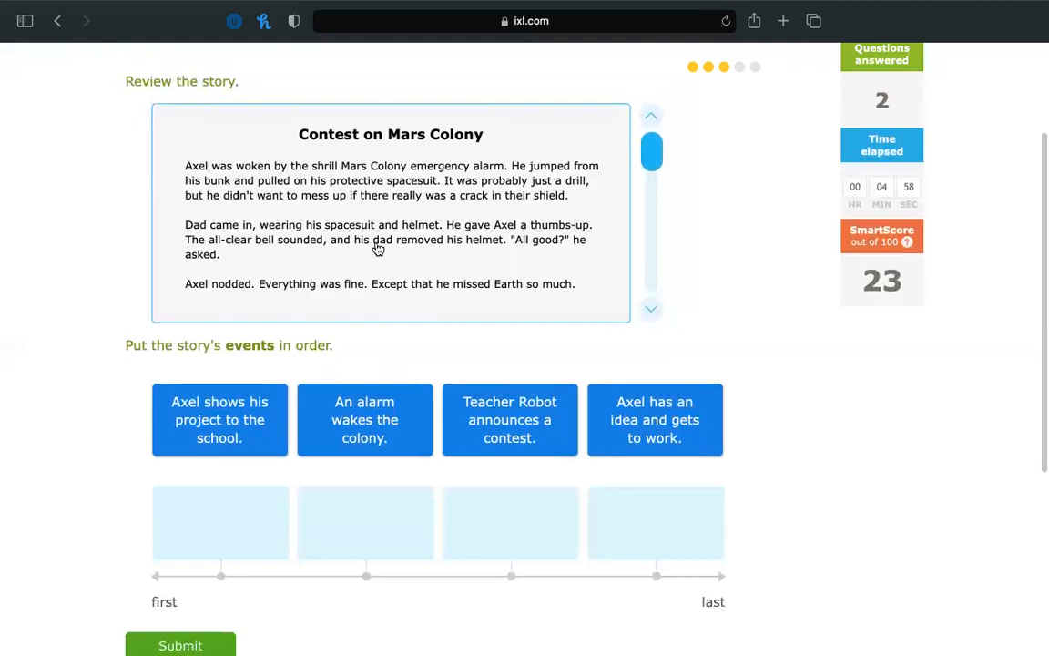
mouse_move(256, 209)
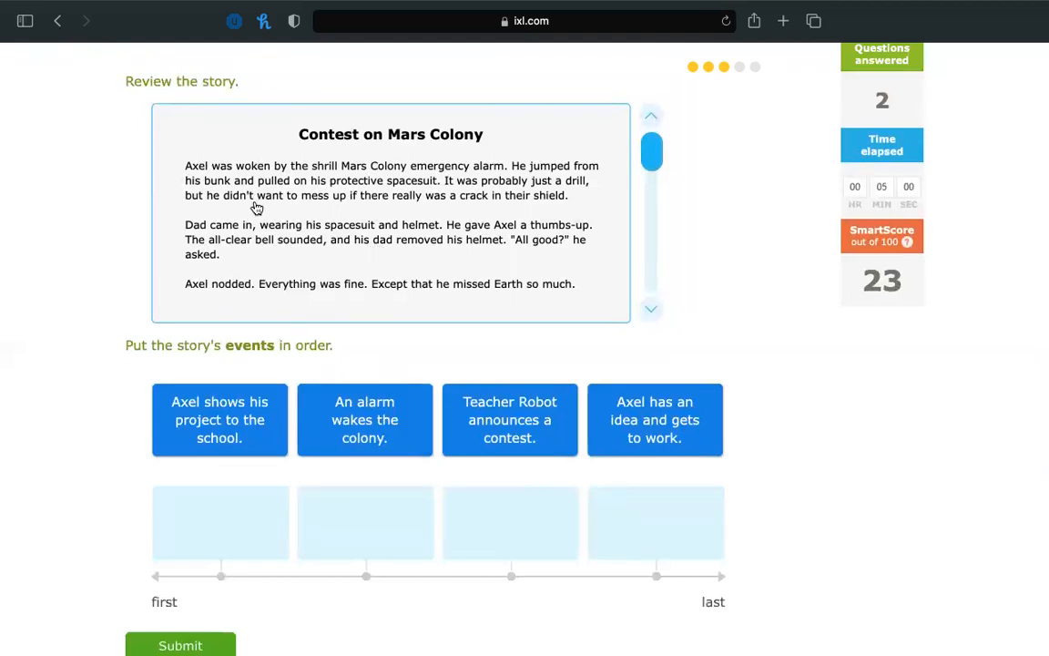
mouse_move(312, 177)
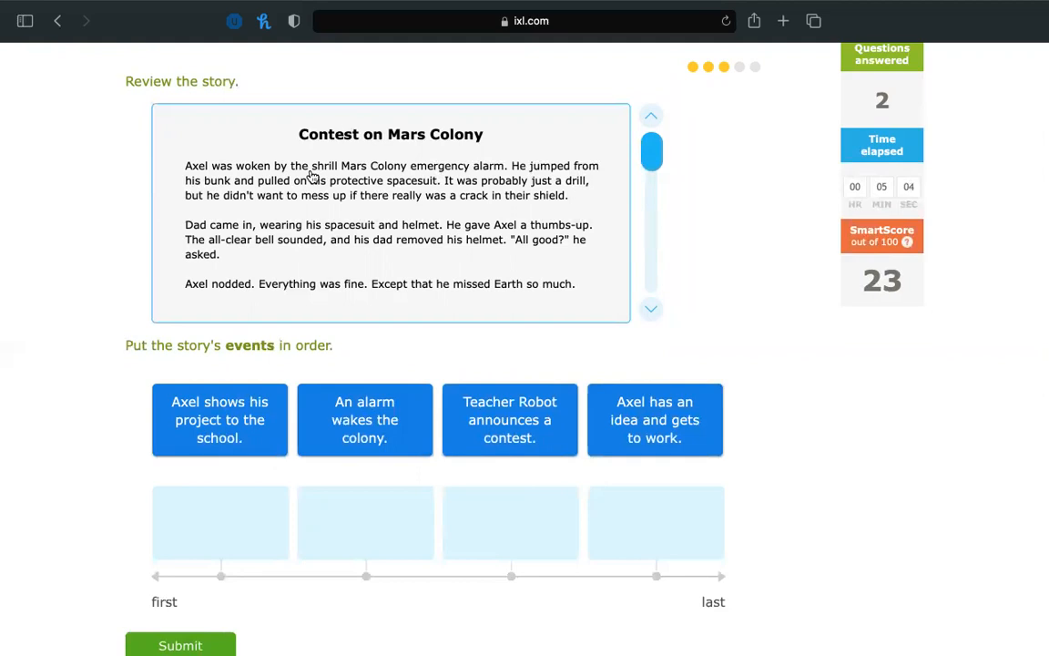
mouse_move(444, 363)
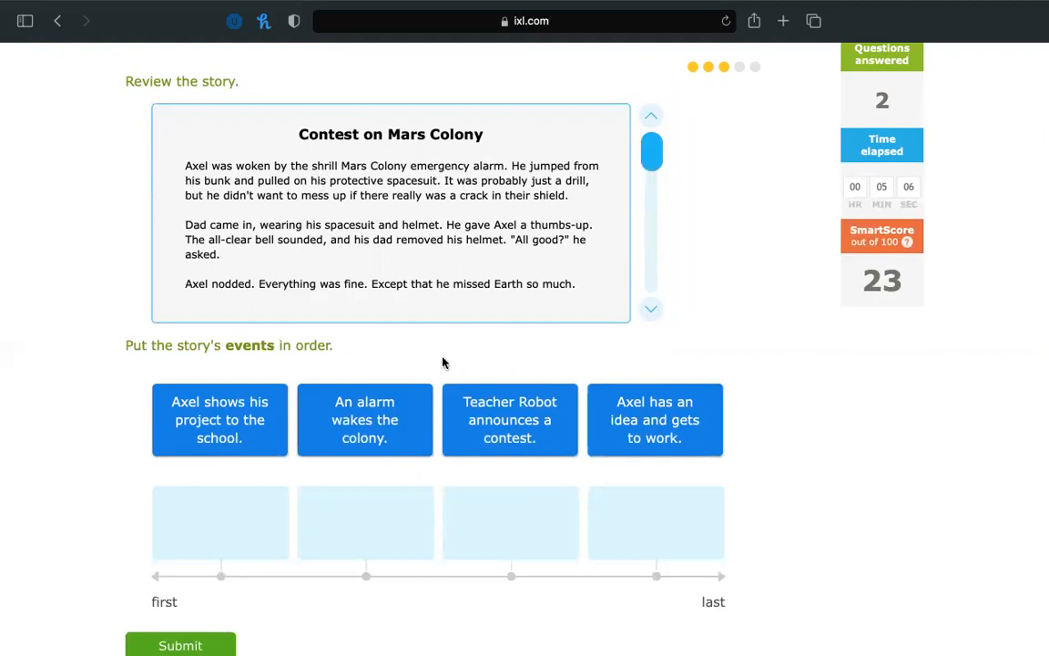
left_click_drag(365, 420, 218, 522)
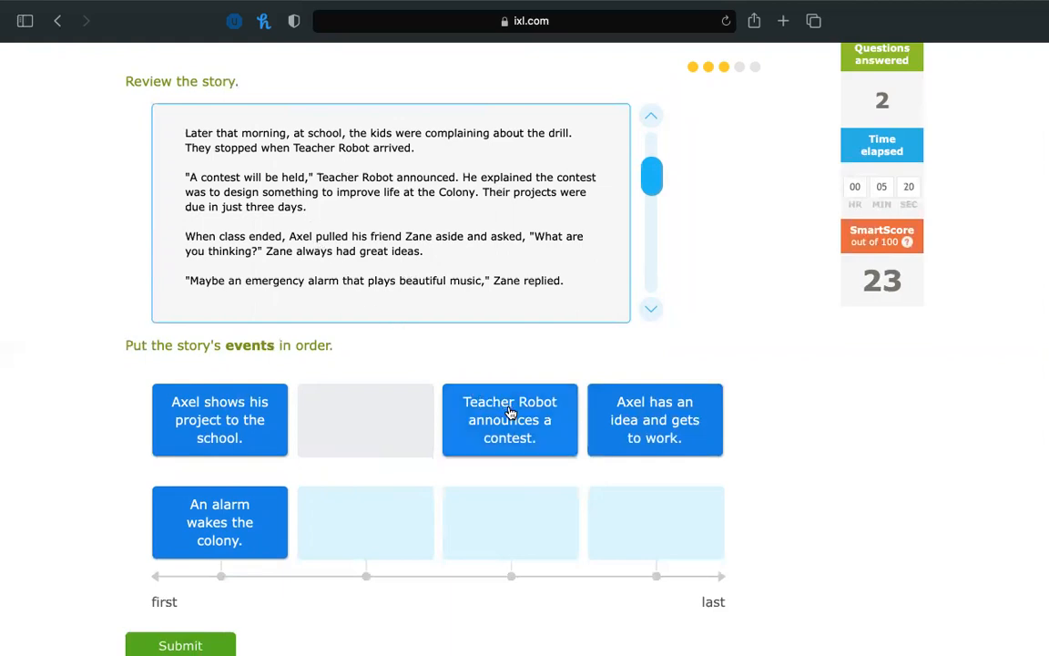
left_click_drag(510, 419, 364, 522)
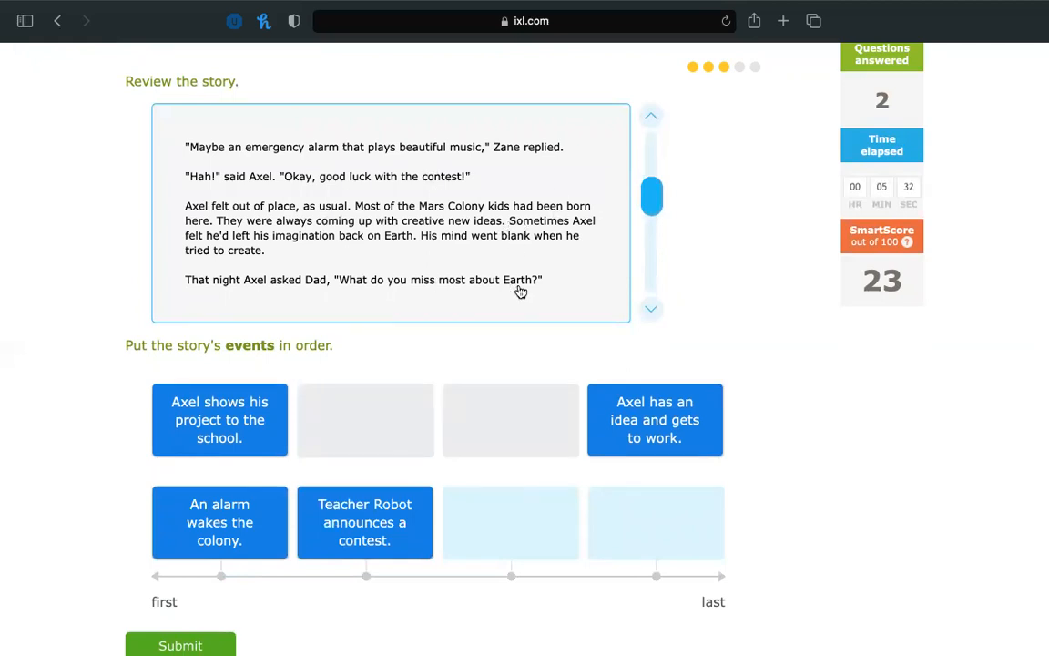
scroll("down", 3)
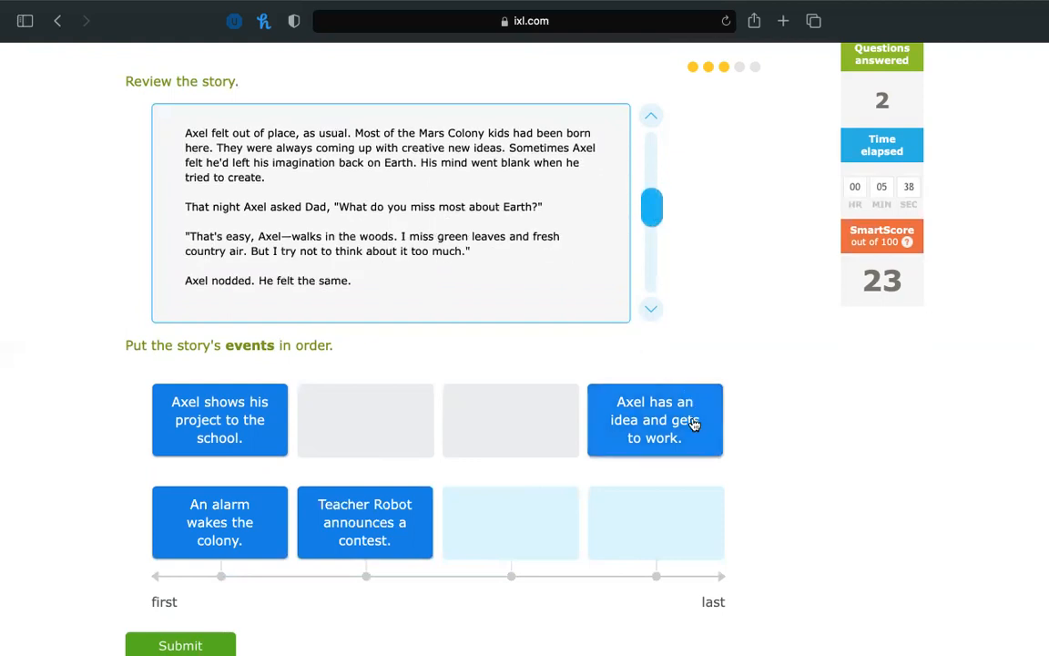
left_click_drag(655, 419, 510, 522)
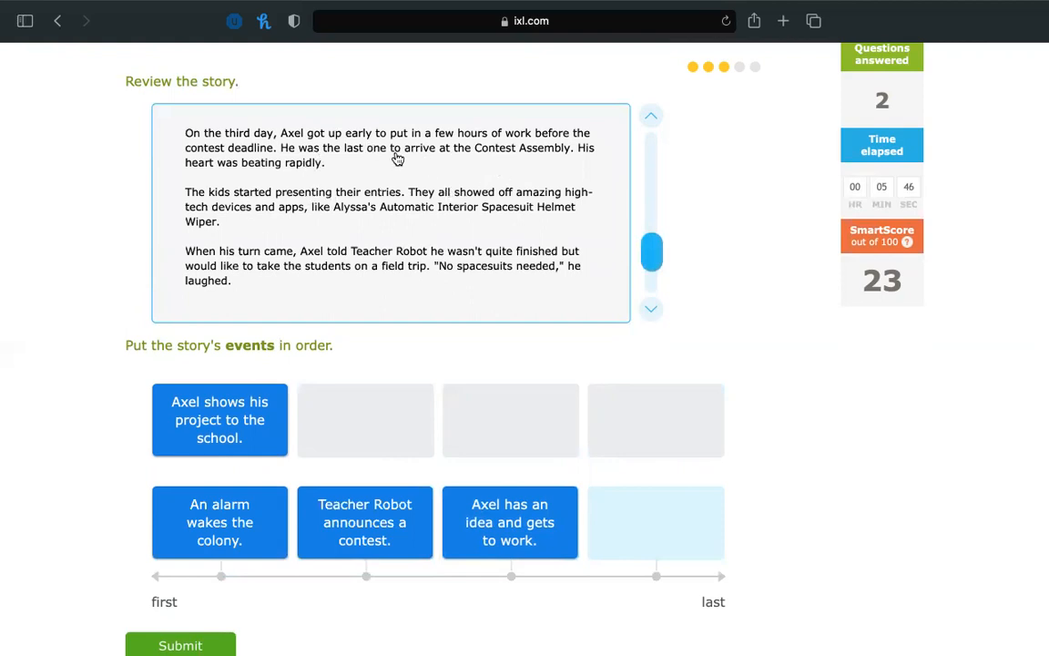
mouse_move(335, 257)
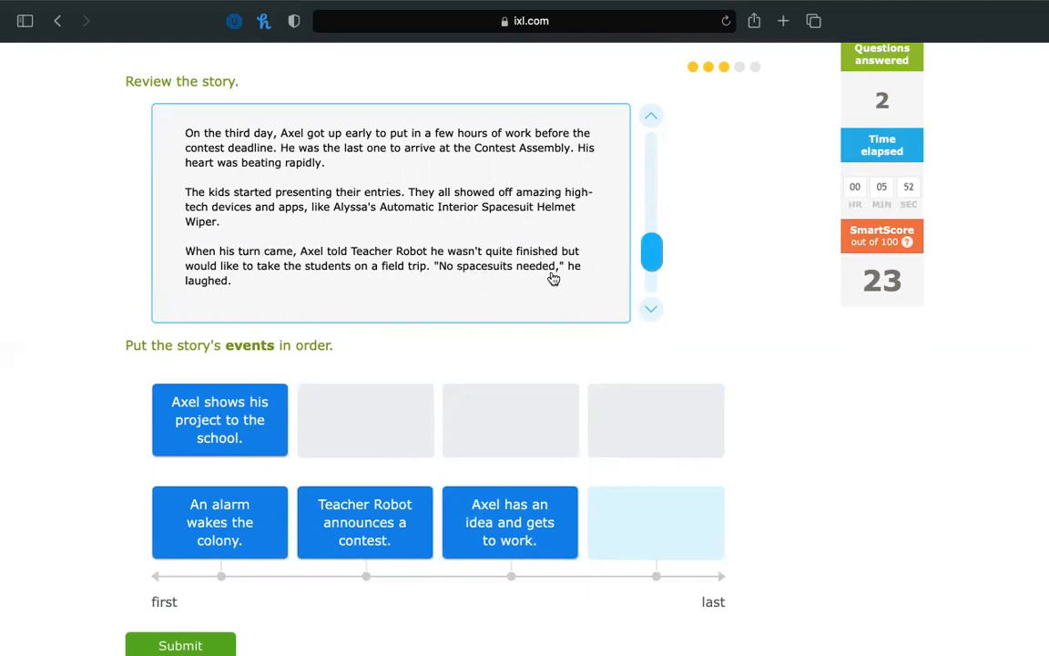
Step: Move 'Axel shows his project' to the last slot and submit the order
left_click_drag(220, 419, 412, 402)
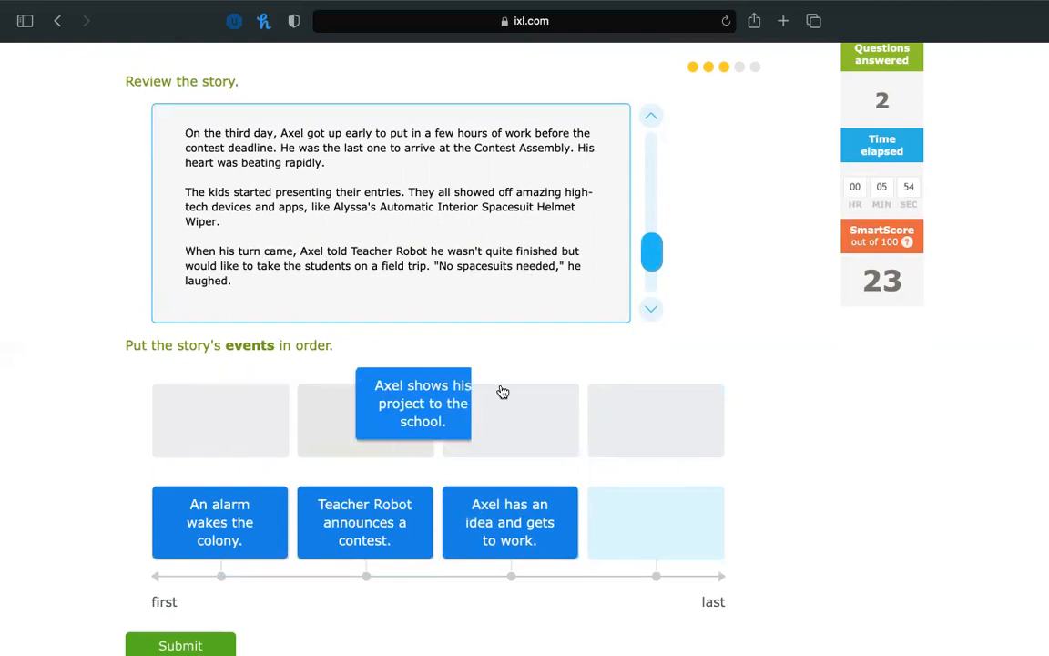
left_click_drag(412, 402, 655, 522)
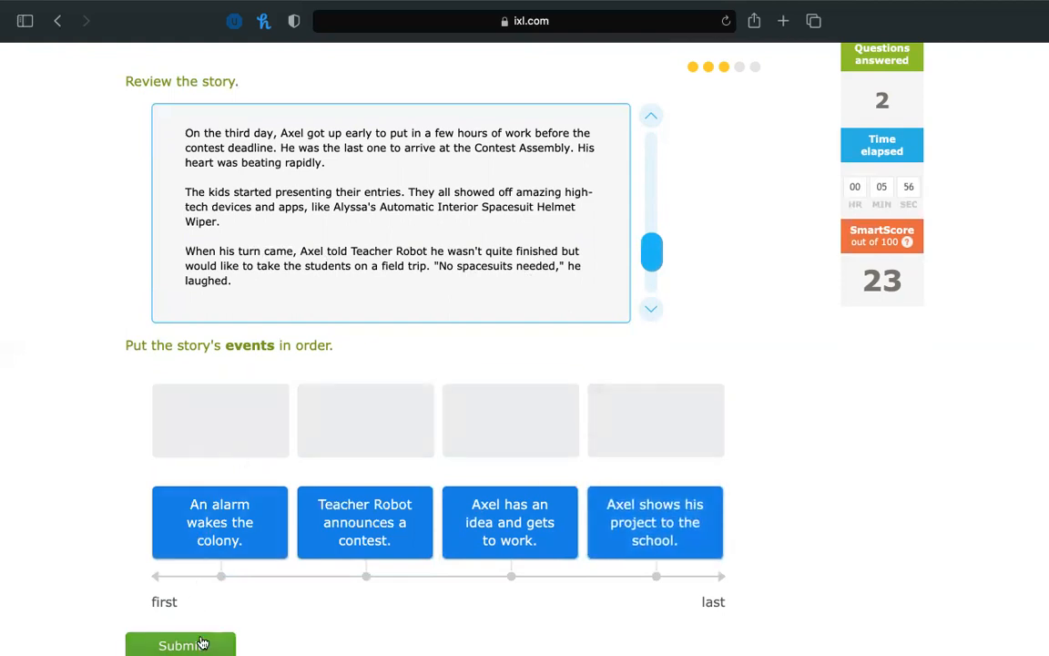
left_click(180, 645)
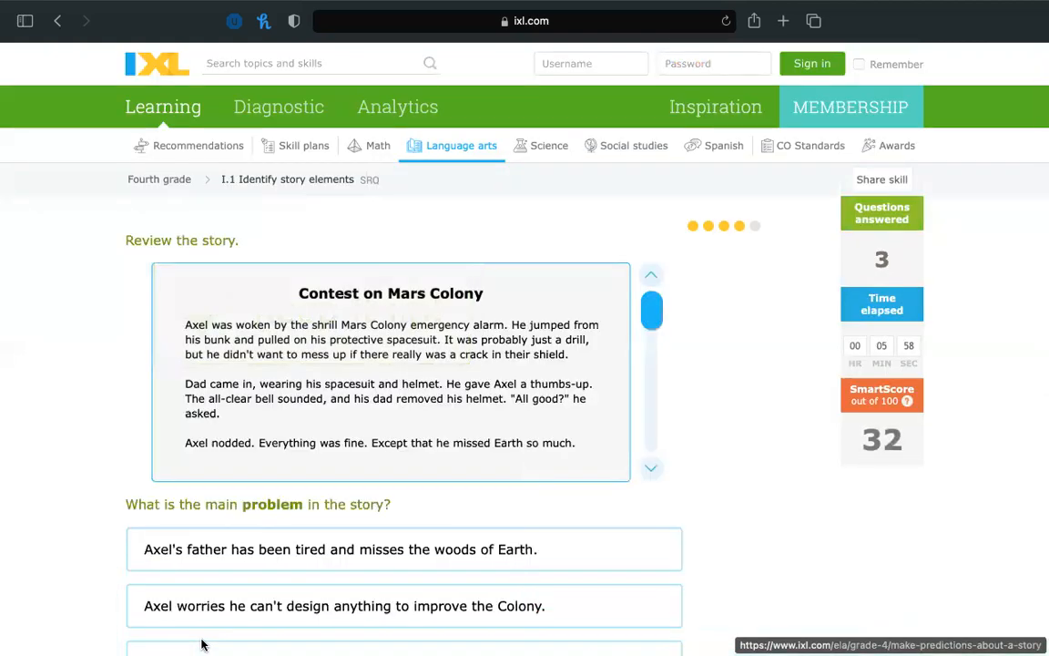
Step: Submit 'Axel worries he can't design anything to improve the Colony' as the problem
scroll("down", 3)
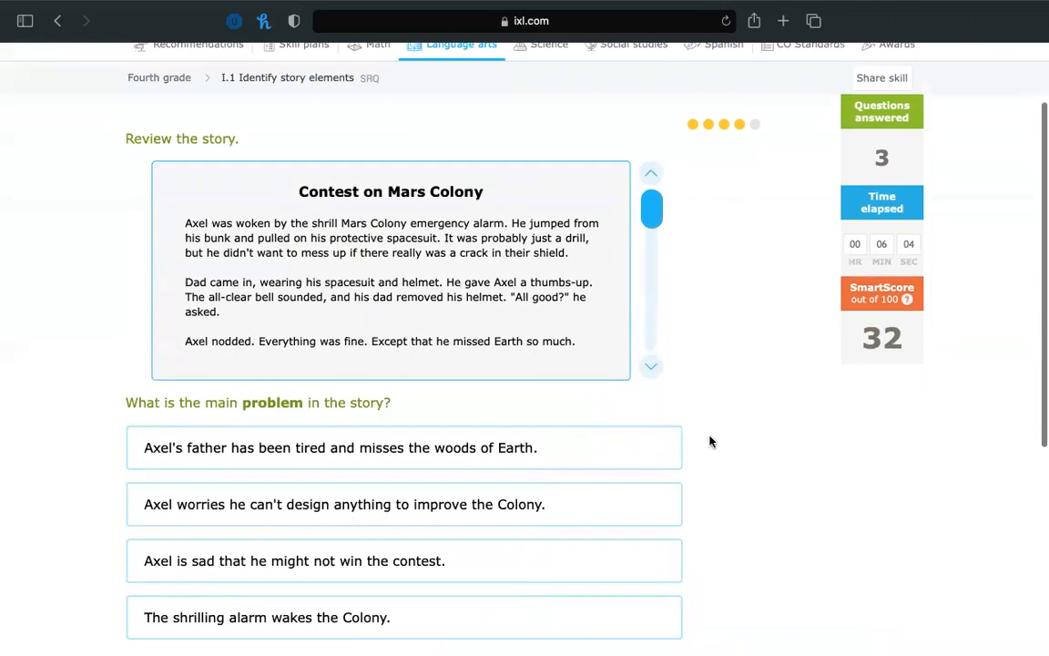
scroll("down", 3)
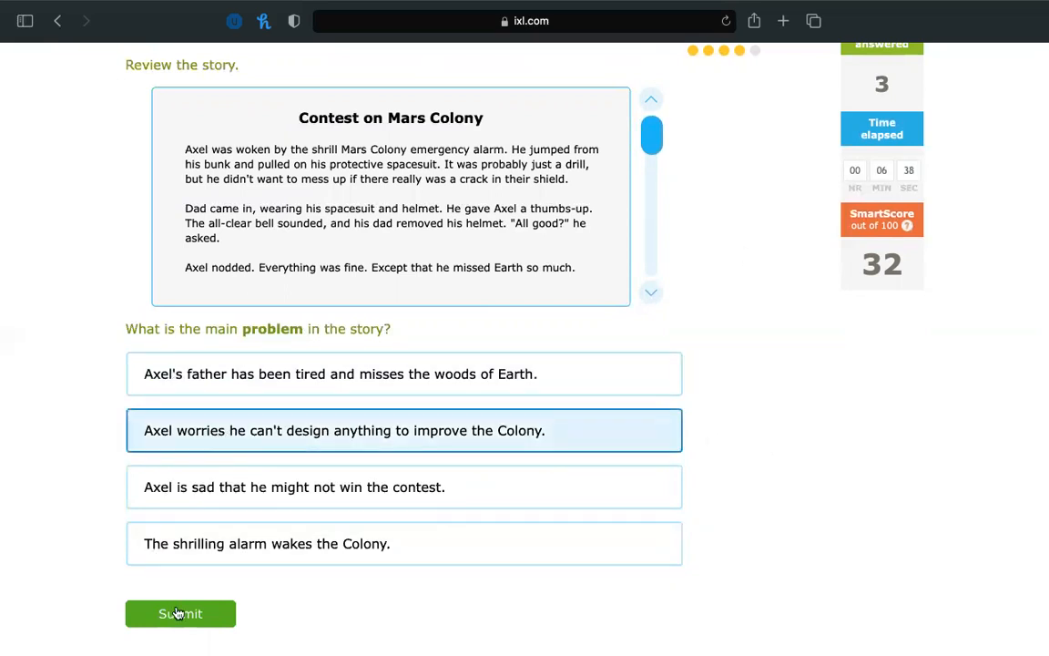
left_click(180, 613)
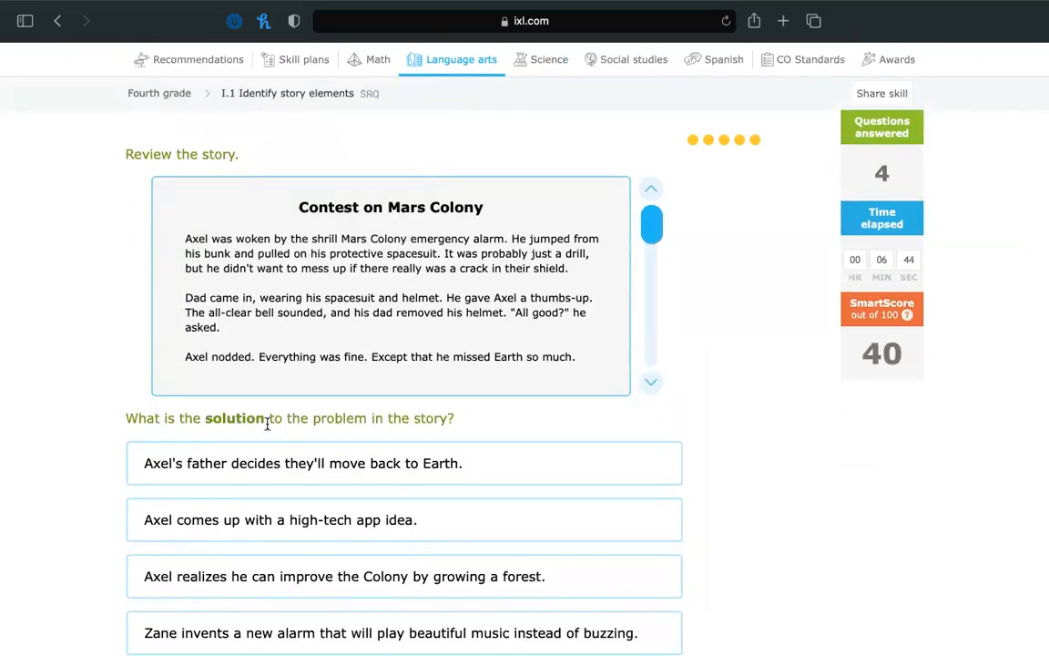
Step: Select 'Axel realizes he can improve the Colony by growing a forest.'
scroll("down", 3)
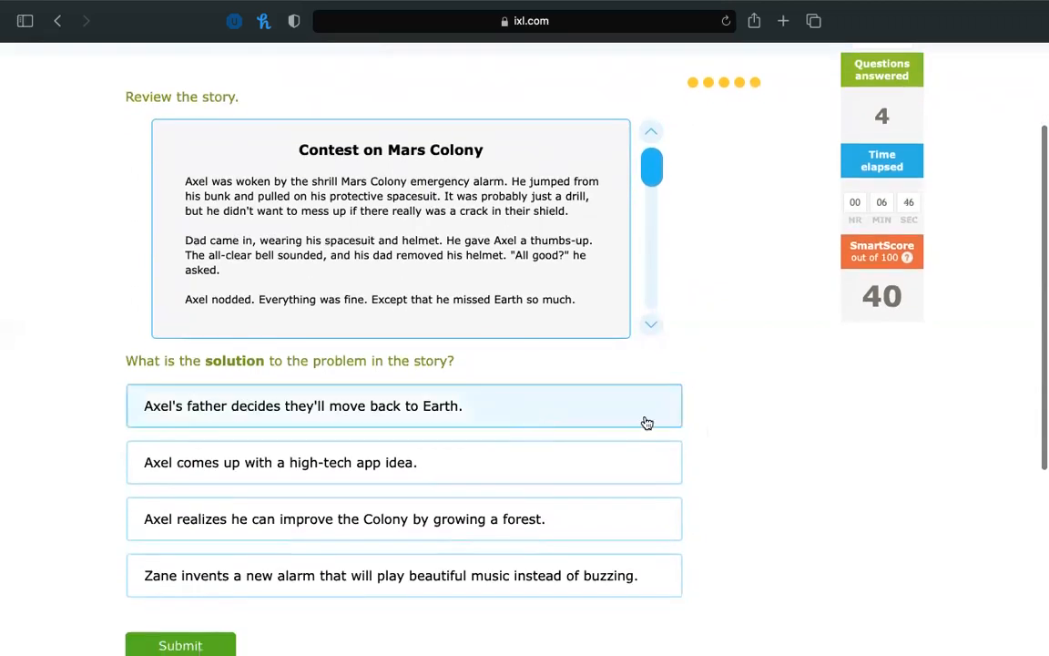
scroll("down", 3)
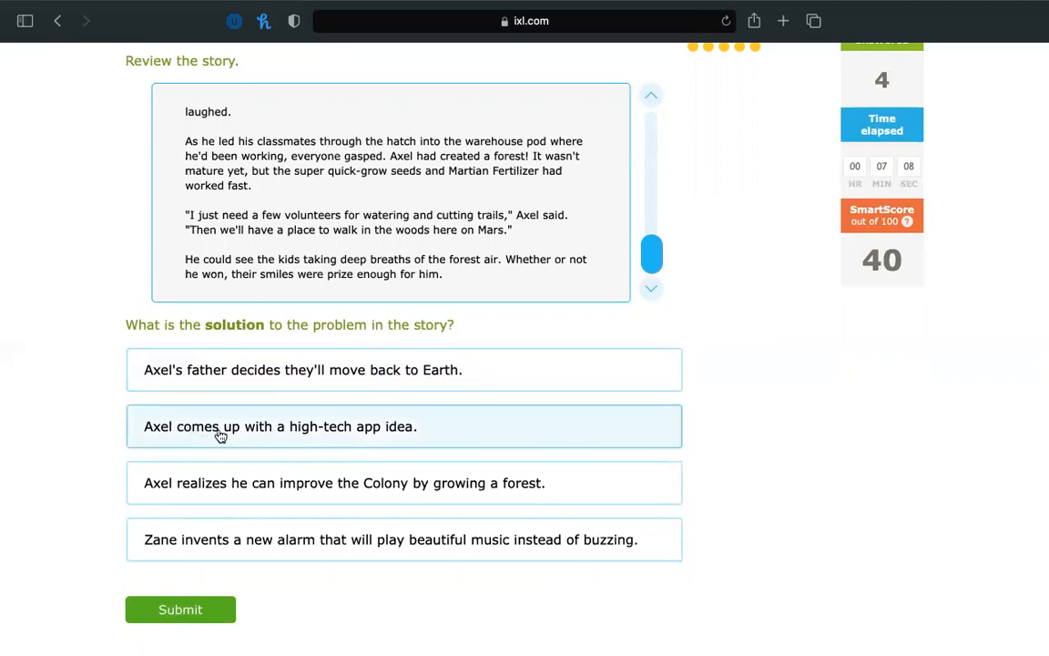
mouse_move(452, 434)
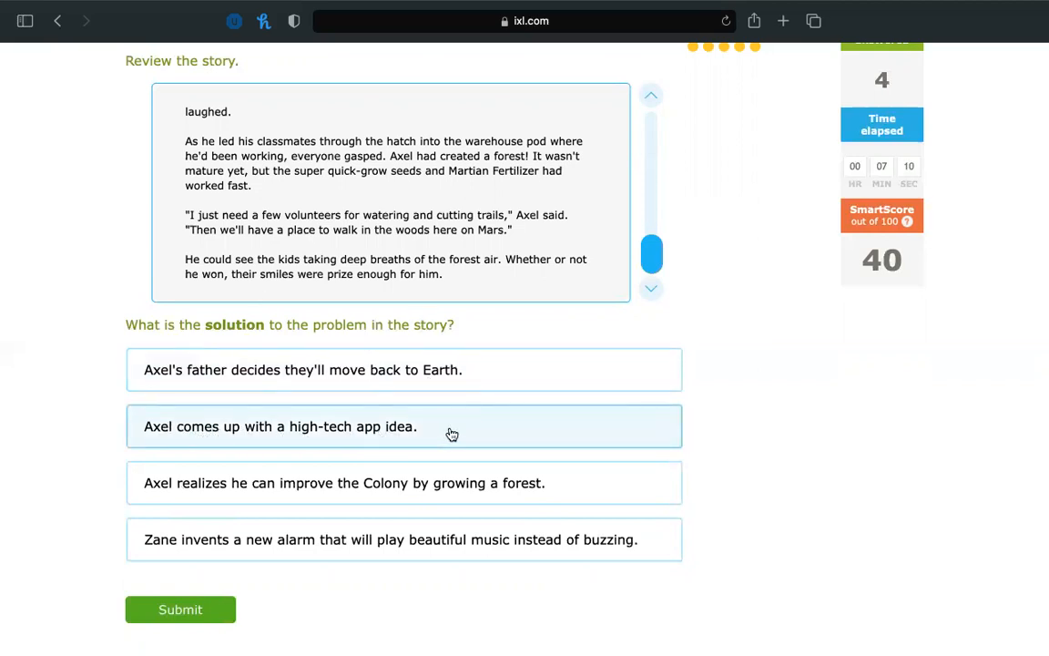
mouse_move(610, 301)
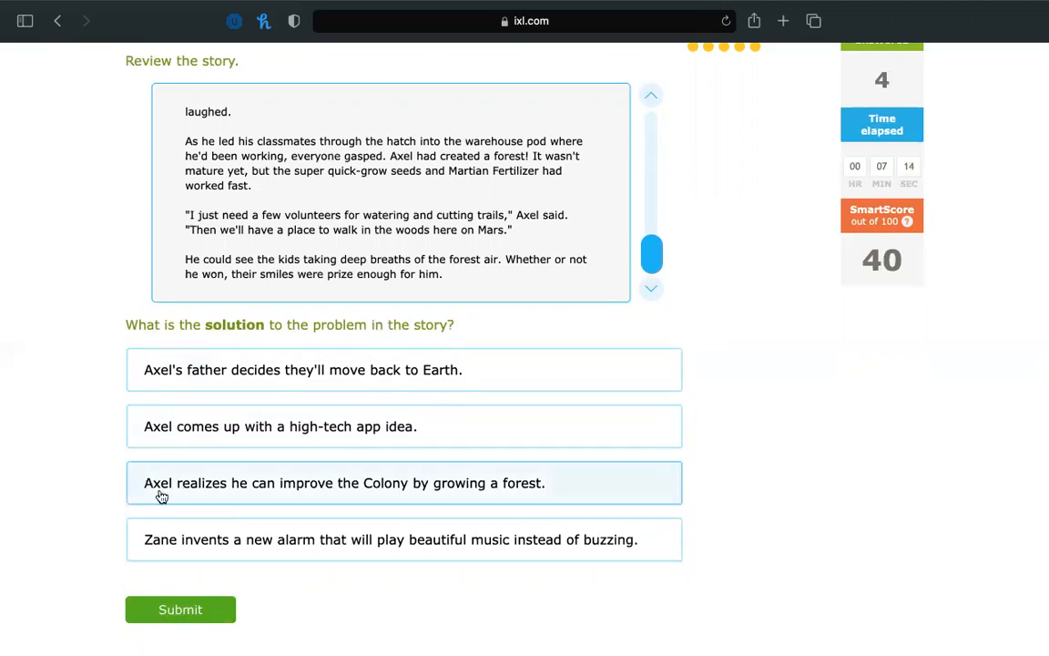
mouse_move(326, 490)
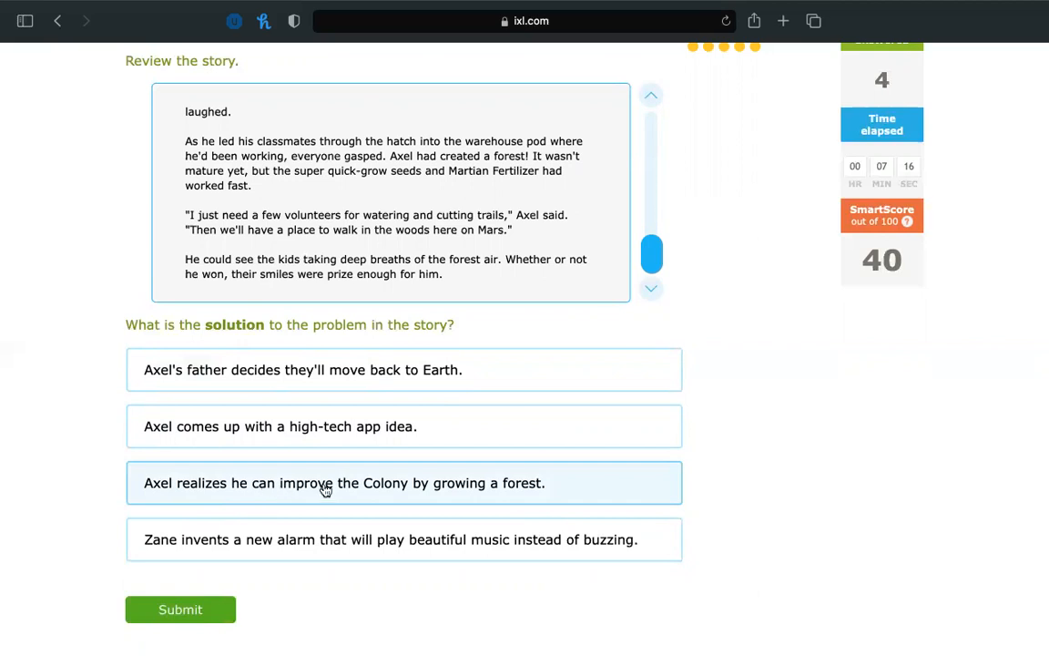
mouse_move(553, 484)
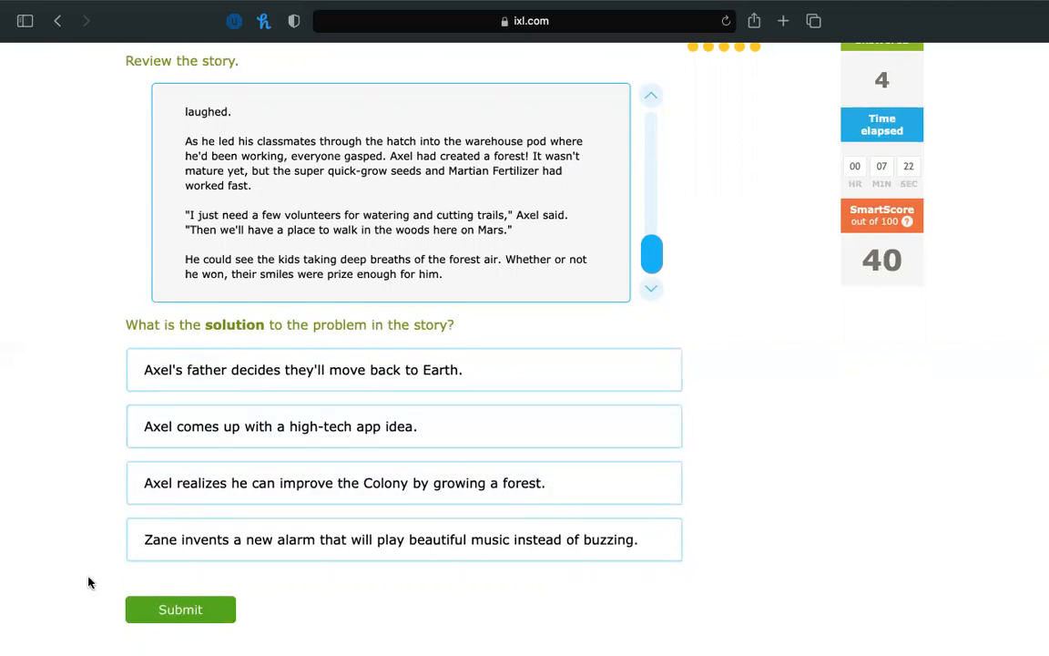
mouse_move(430, 540)
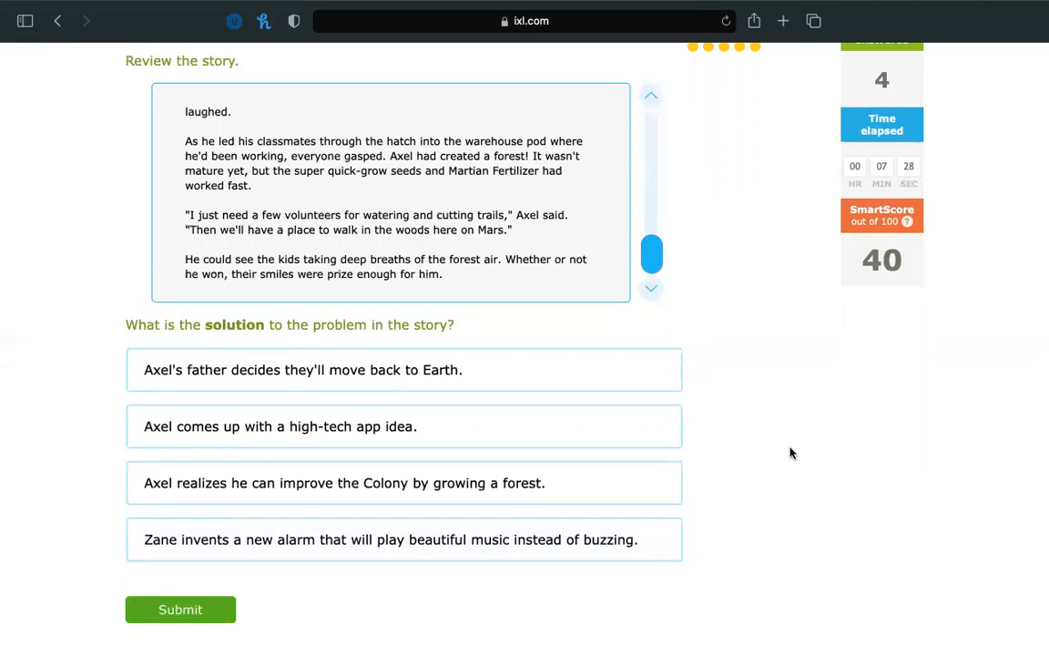
scroll("up", 3)
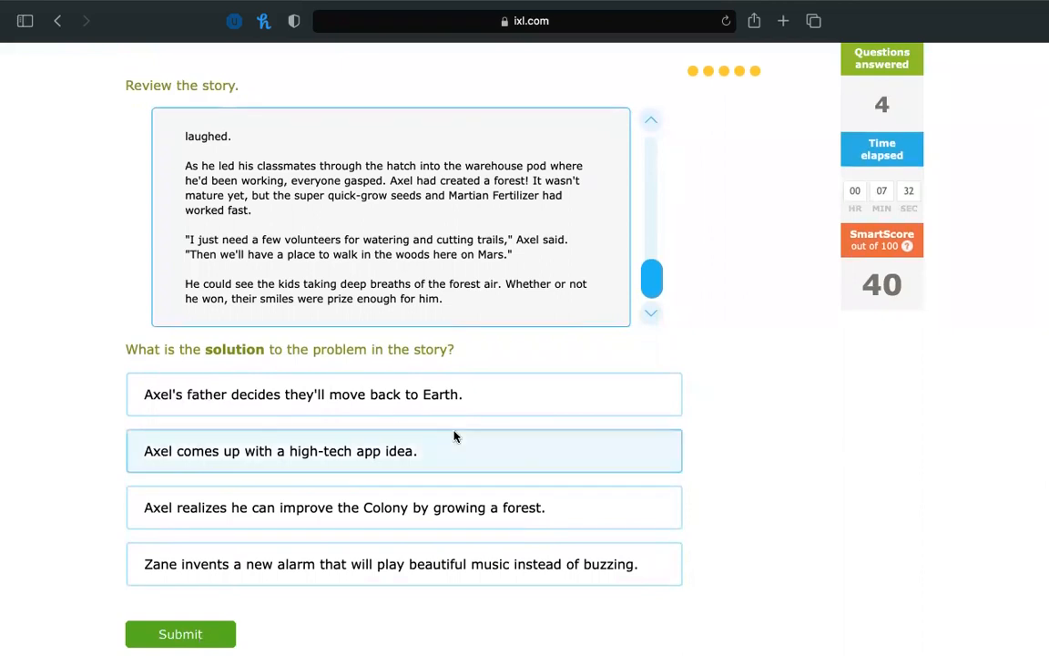
left_click(403, 507)
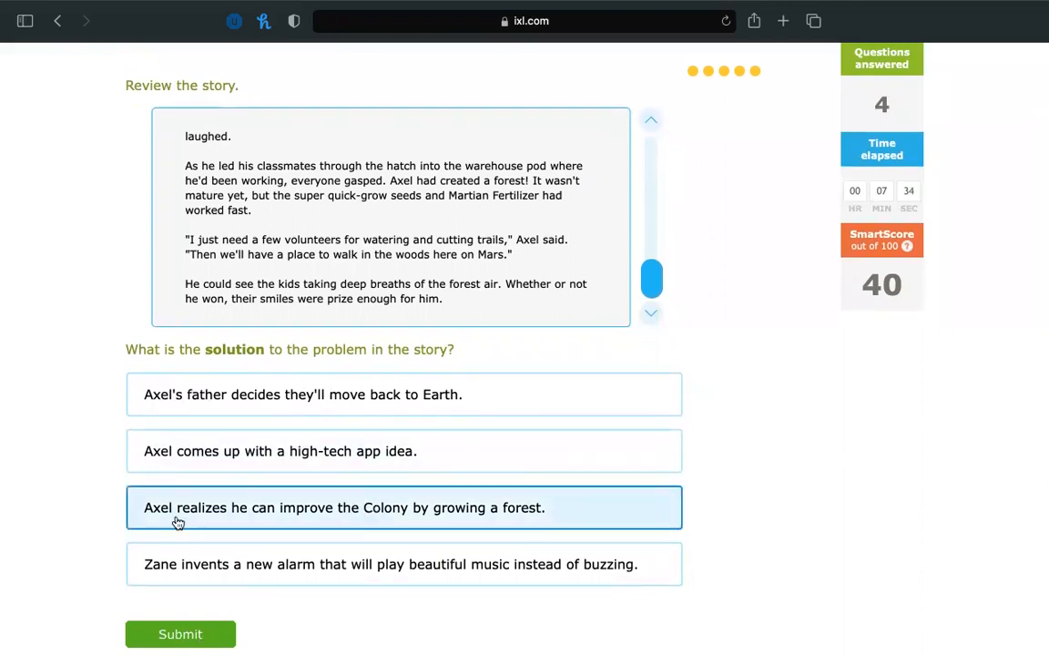